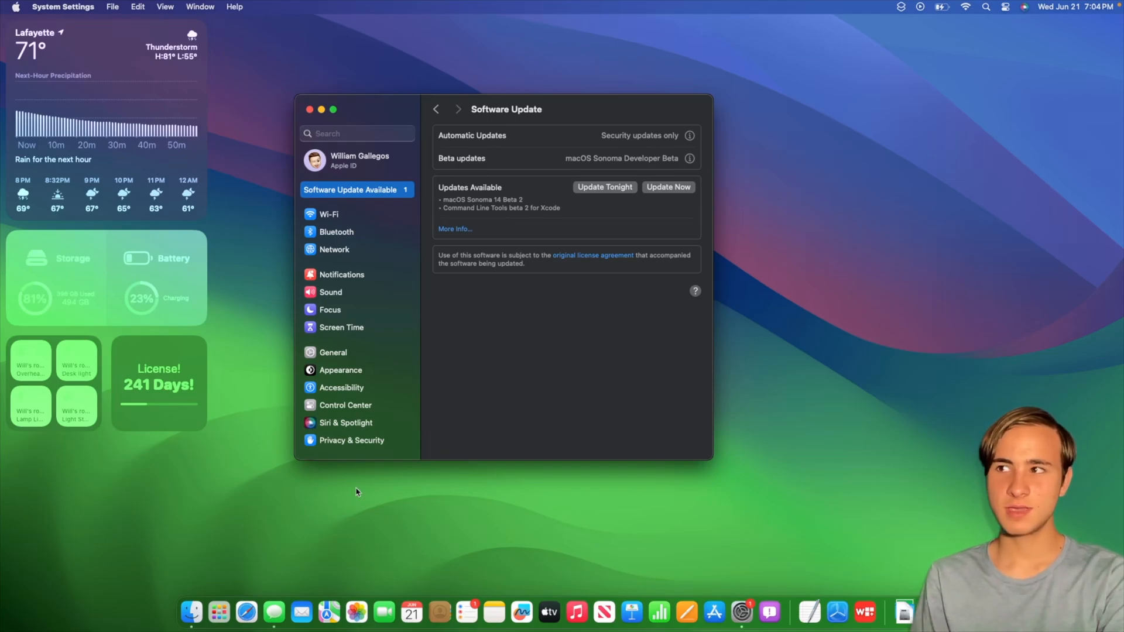
mouse_move(558, 229)
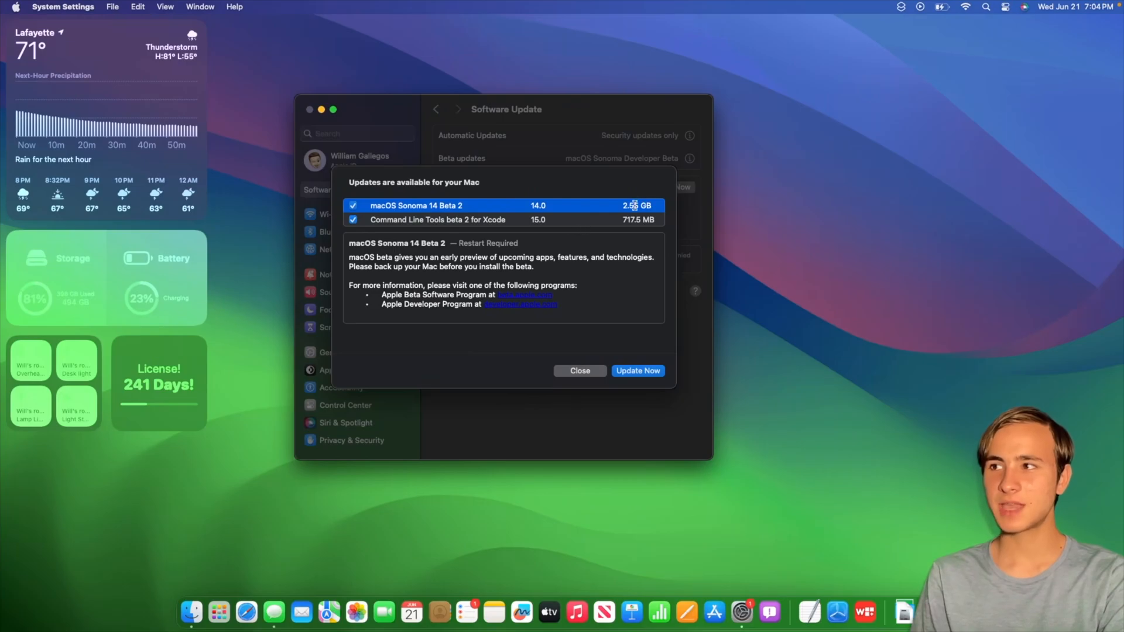
mouse_move(714, 211)
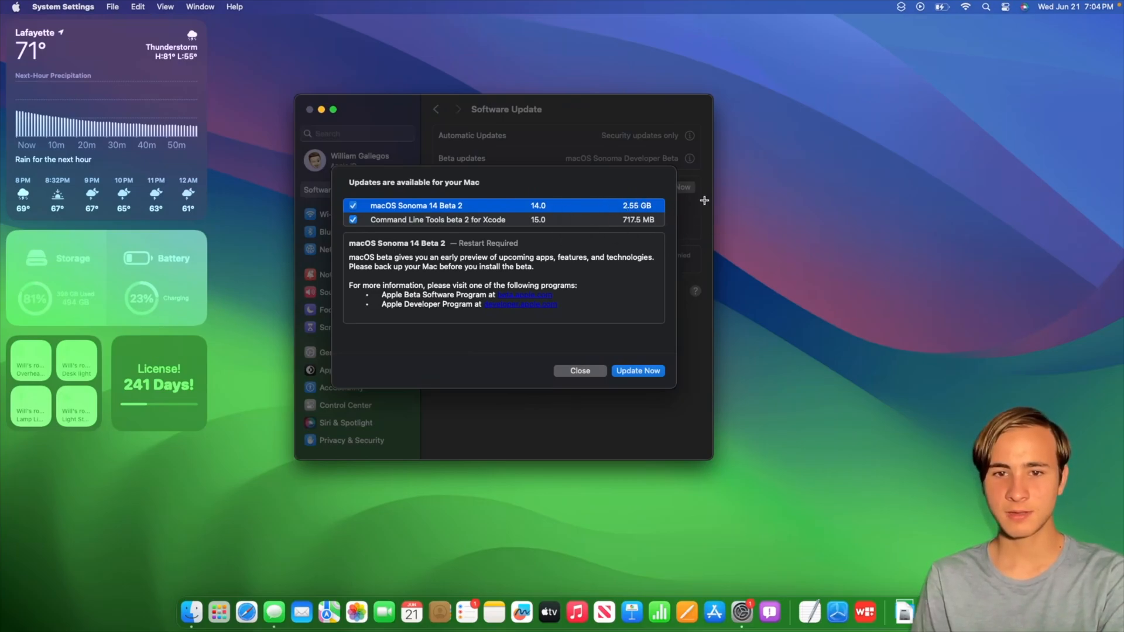
Dismiss the updates list, then in System Settings make Grand Canyon the desktop wallpaper
click(579, 371)
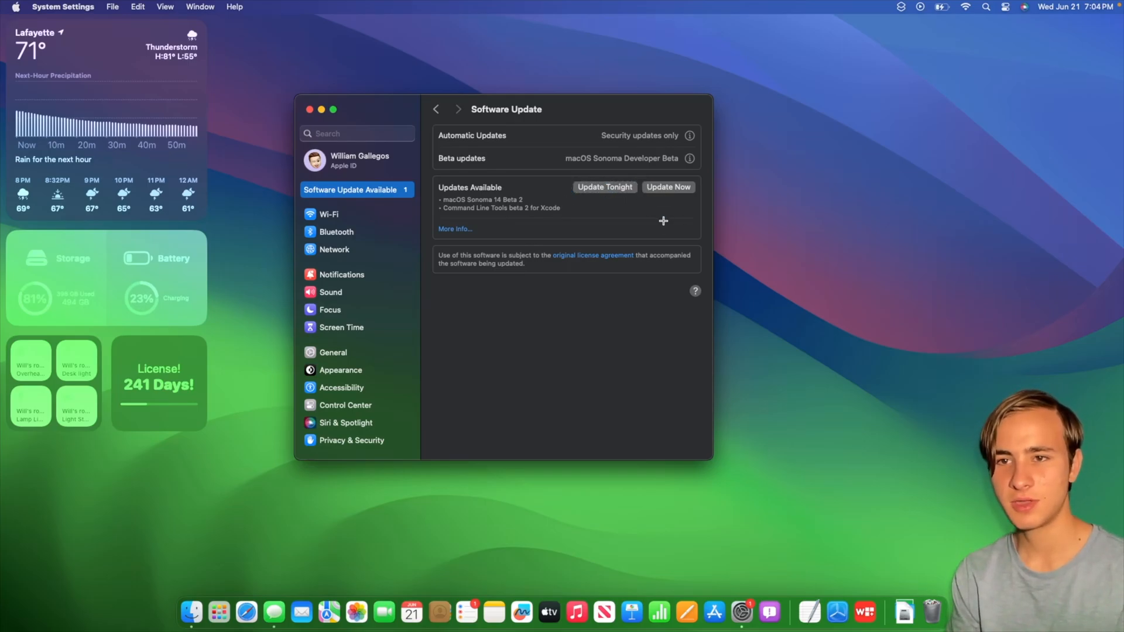
mouse_move(412, 222)
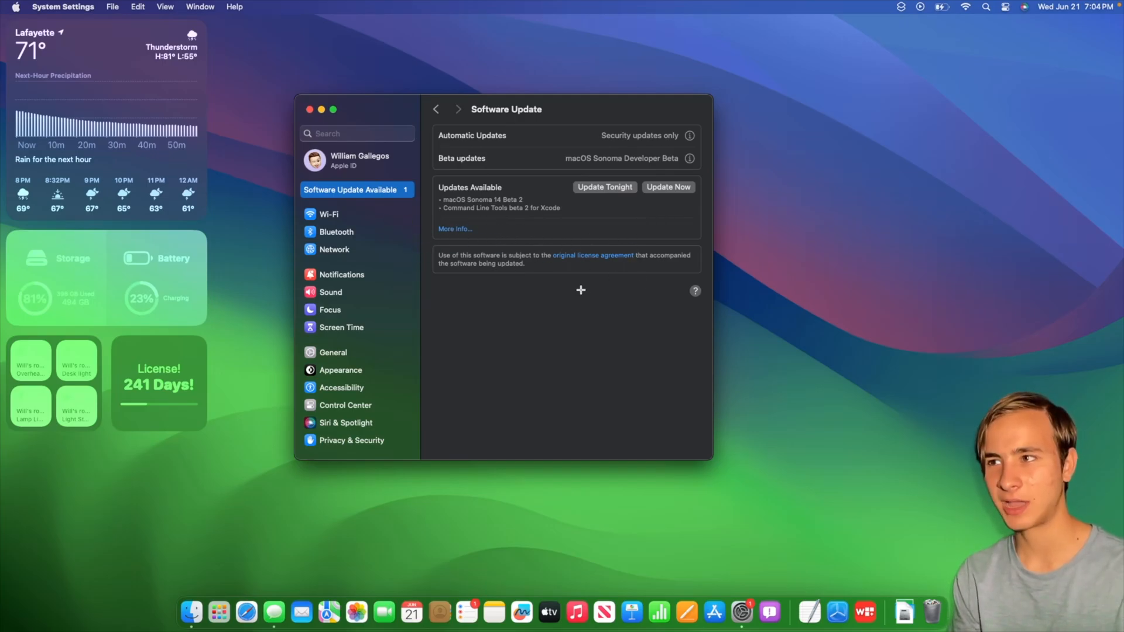
click(668, 188)
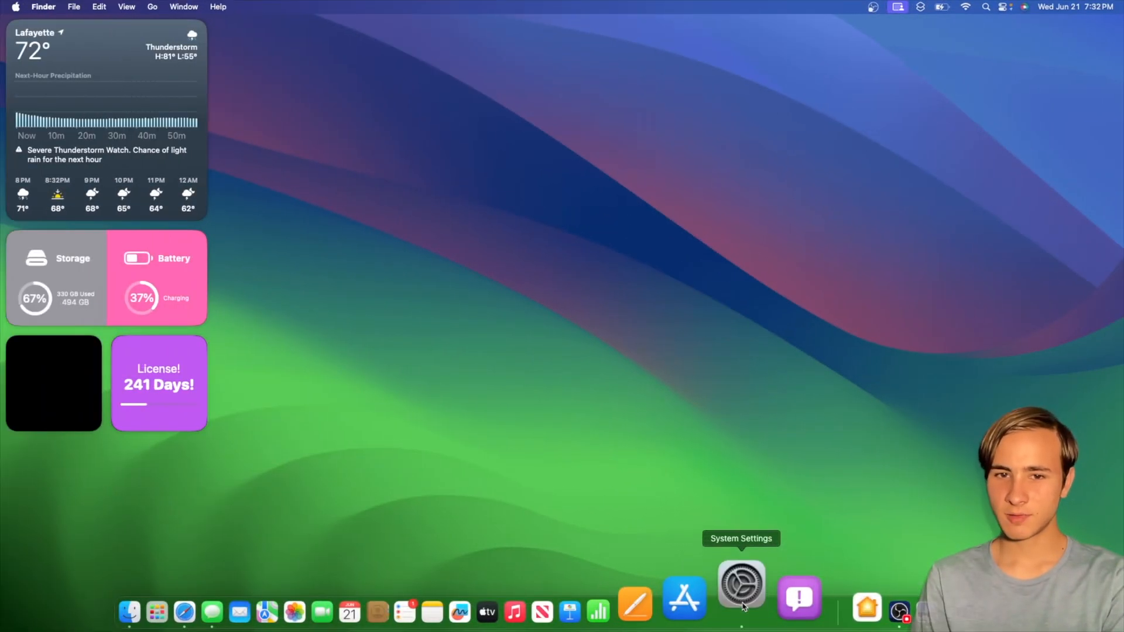
click(740, 584)
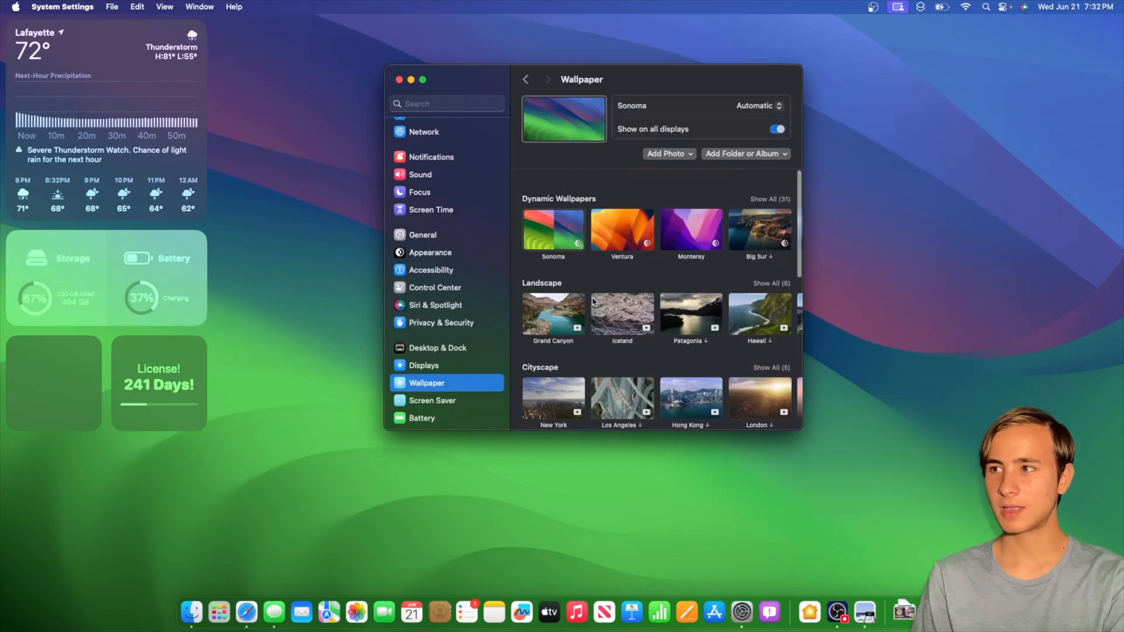
scroll(down, 3)
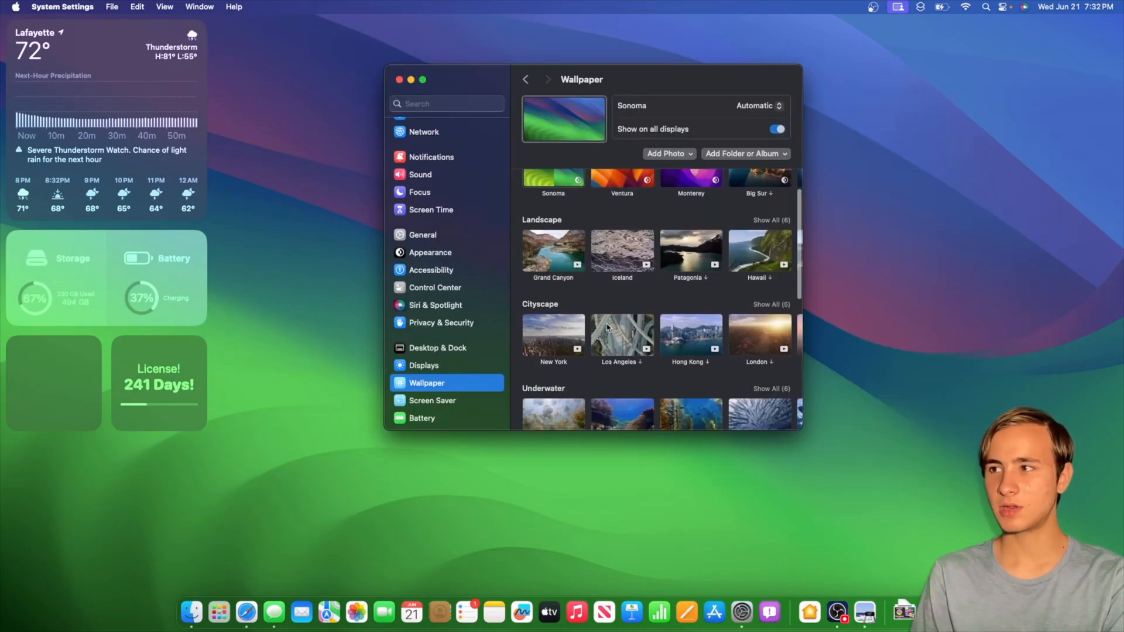
click(553, 251)
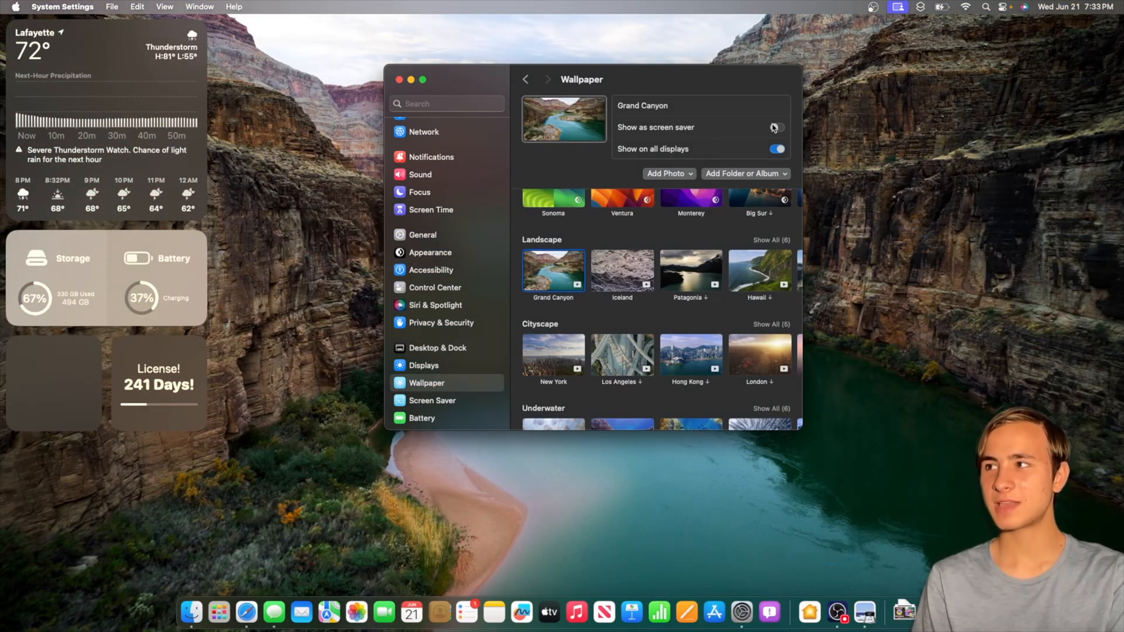
click(776, 127)
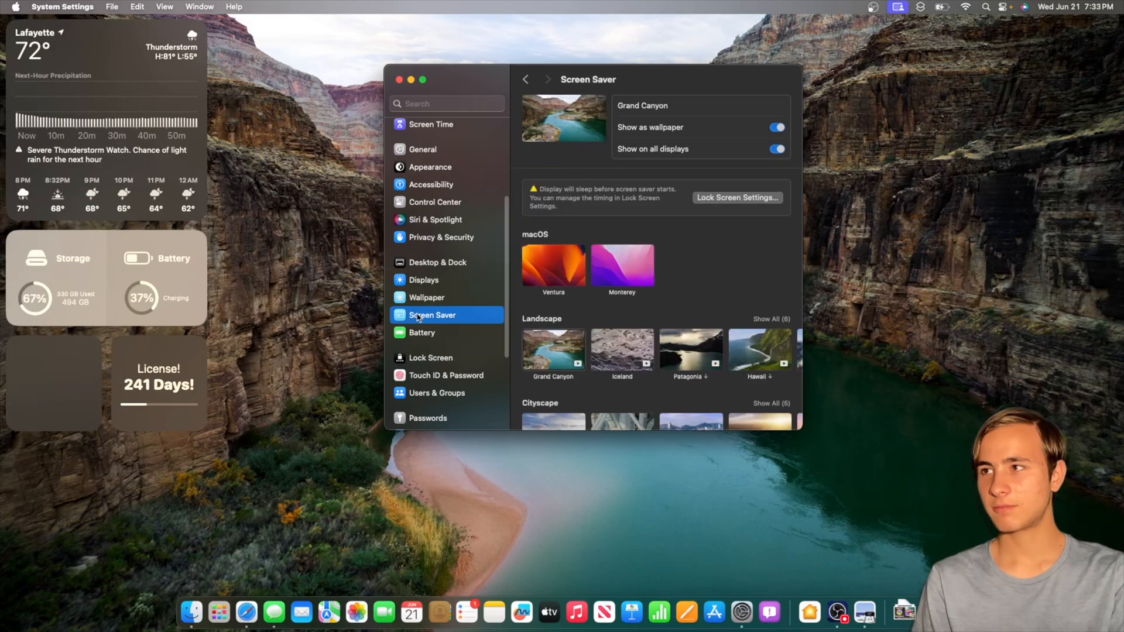
Choose Iceland as the screen saver, then switch the wallpaper back to dynamic Sonoma
scroll(down, 3)
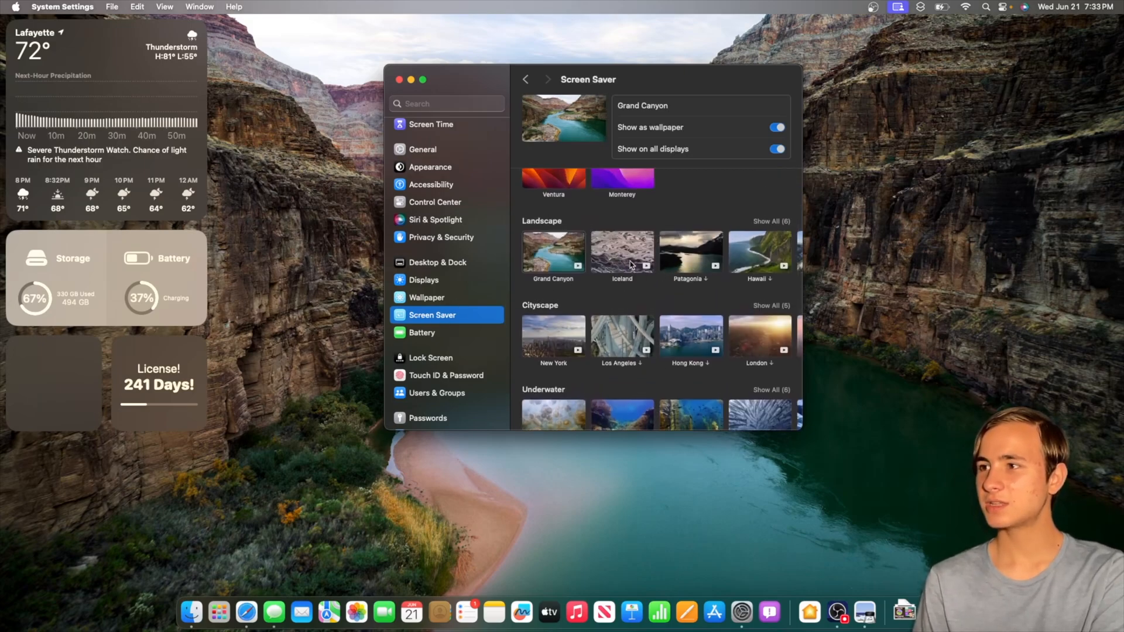
click(621, 253)
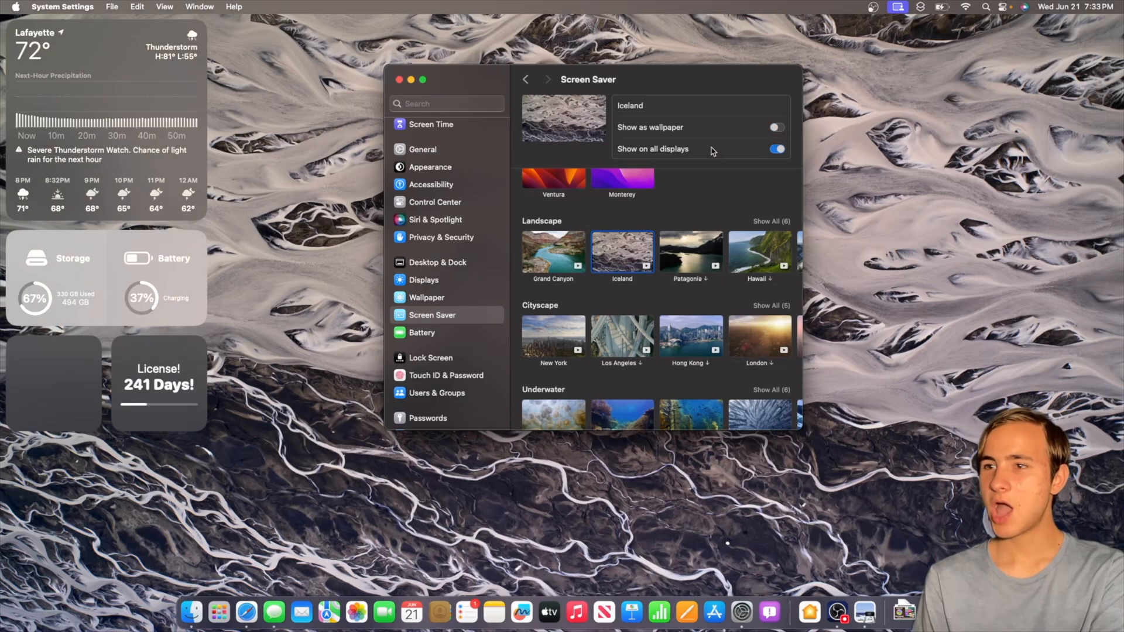
mouse_move(936, 108)
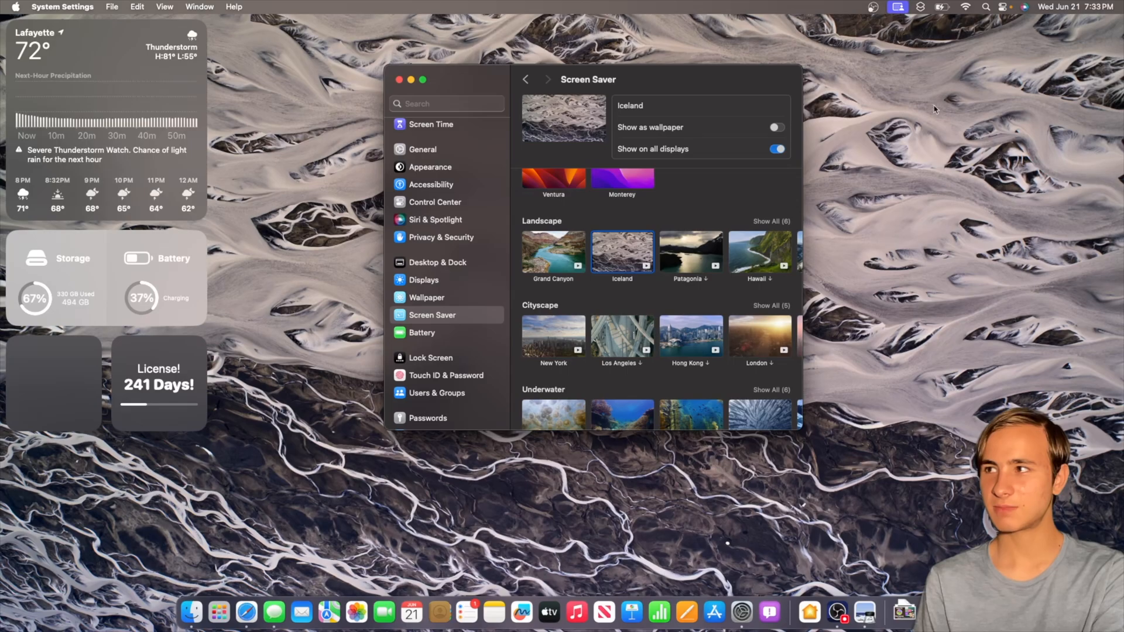
click(776, 149)
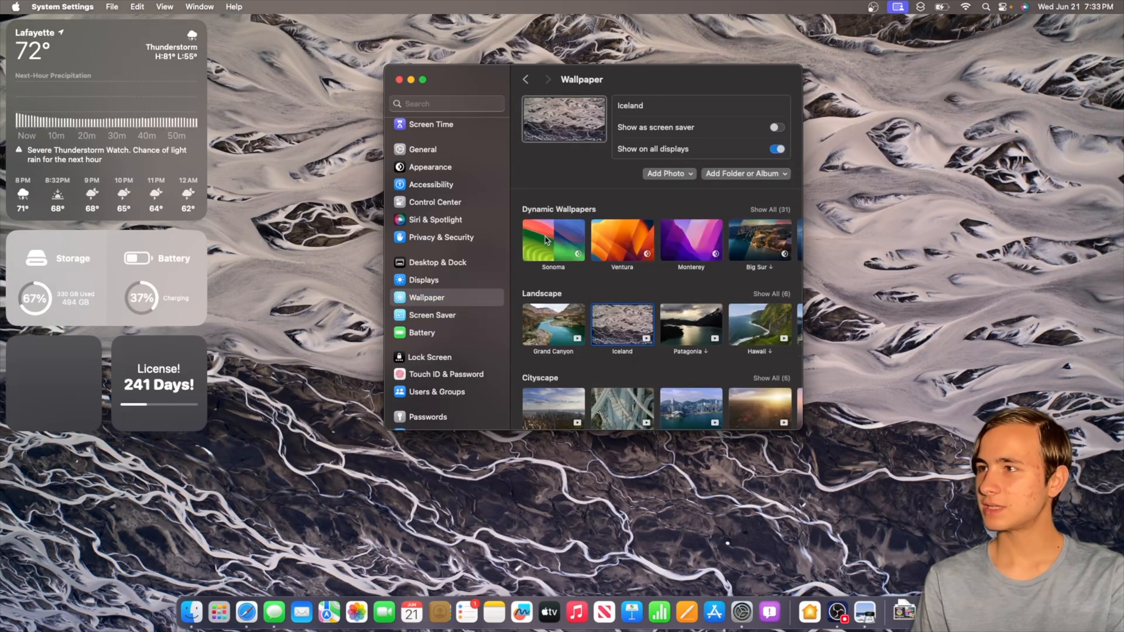
click(553, 220)
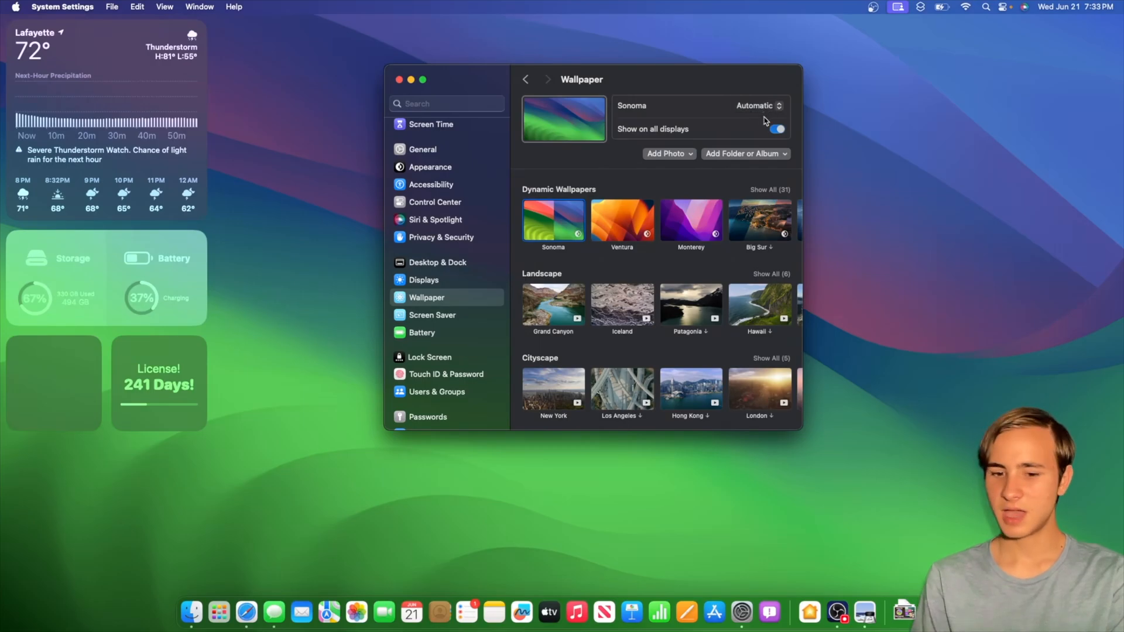
mouse_move(465, 307)
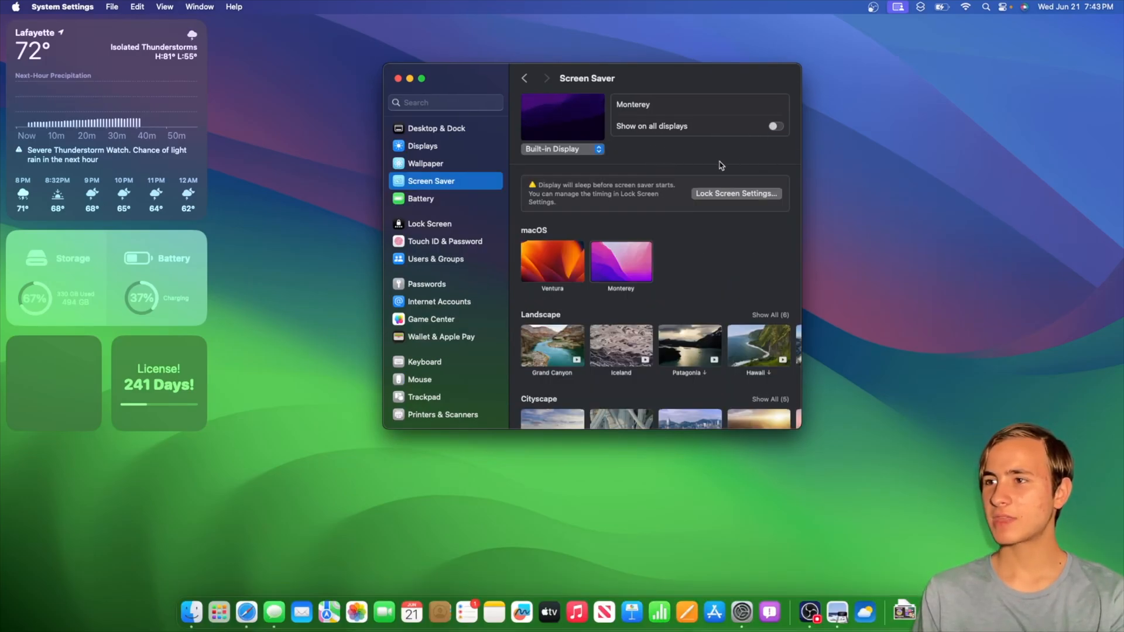
Set the Lock Screen large clock to On Screen Saver and Lock Screen, then return to General
click(430, 224)
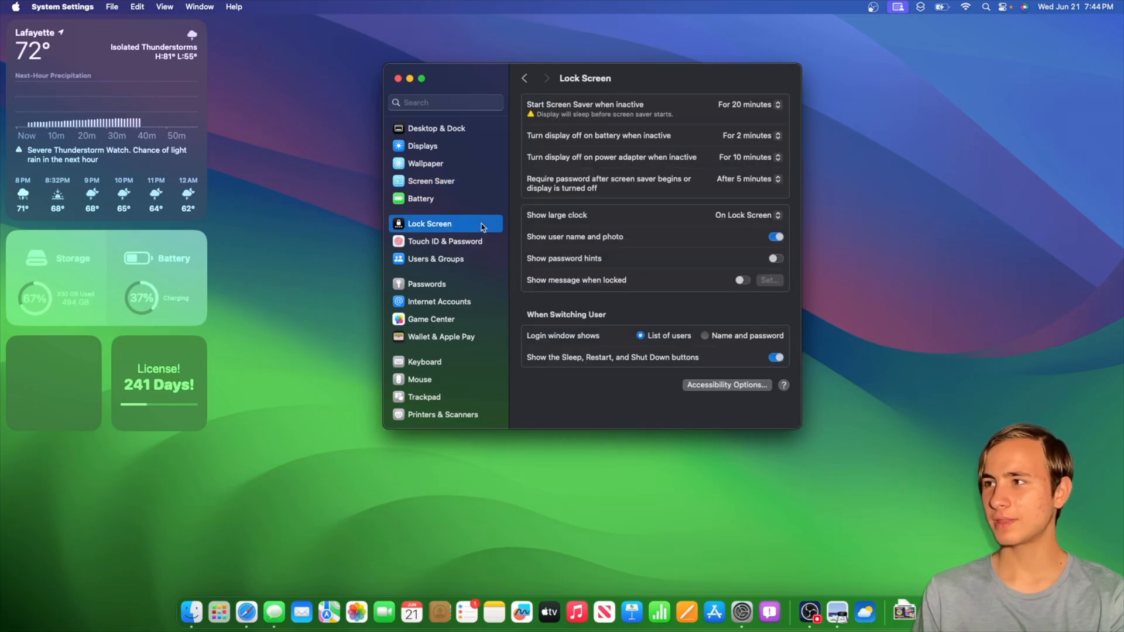
click(746, 215)
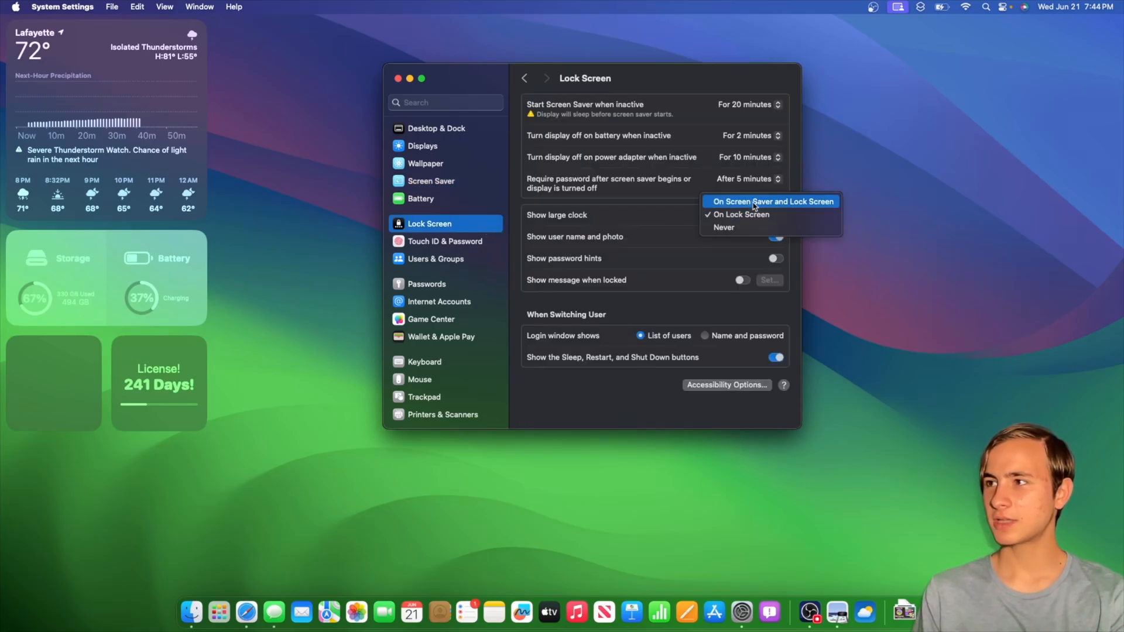
click(771, 202)
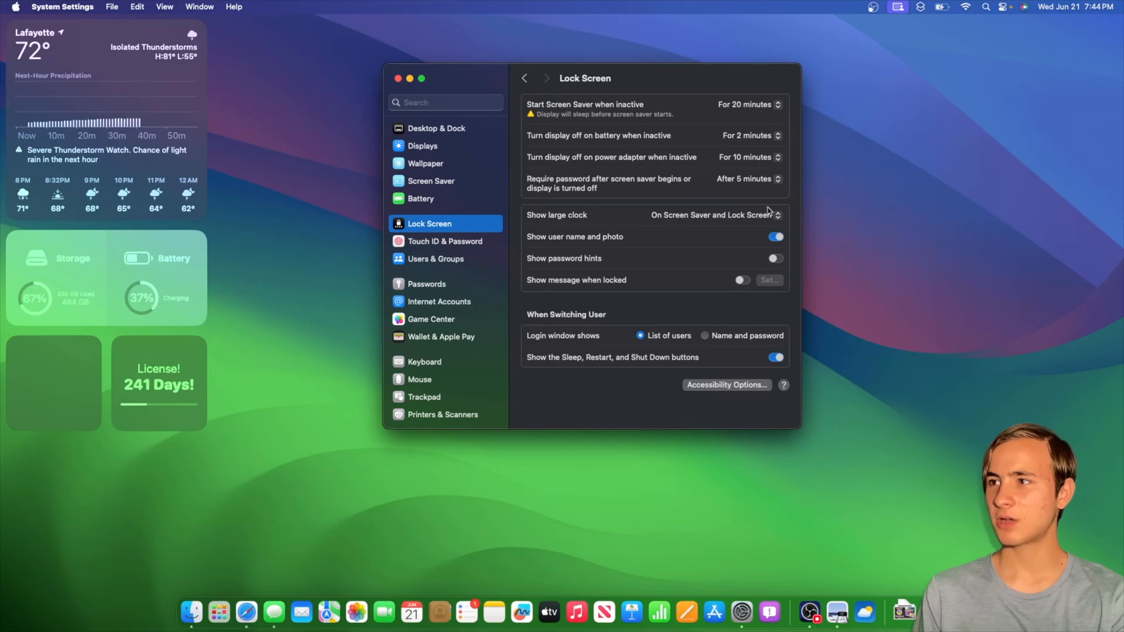
click(423, 145)
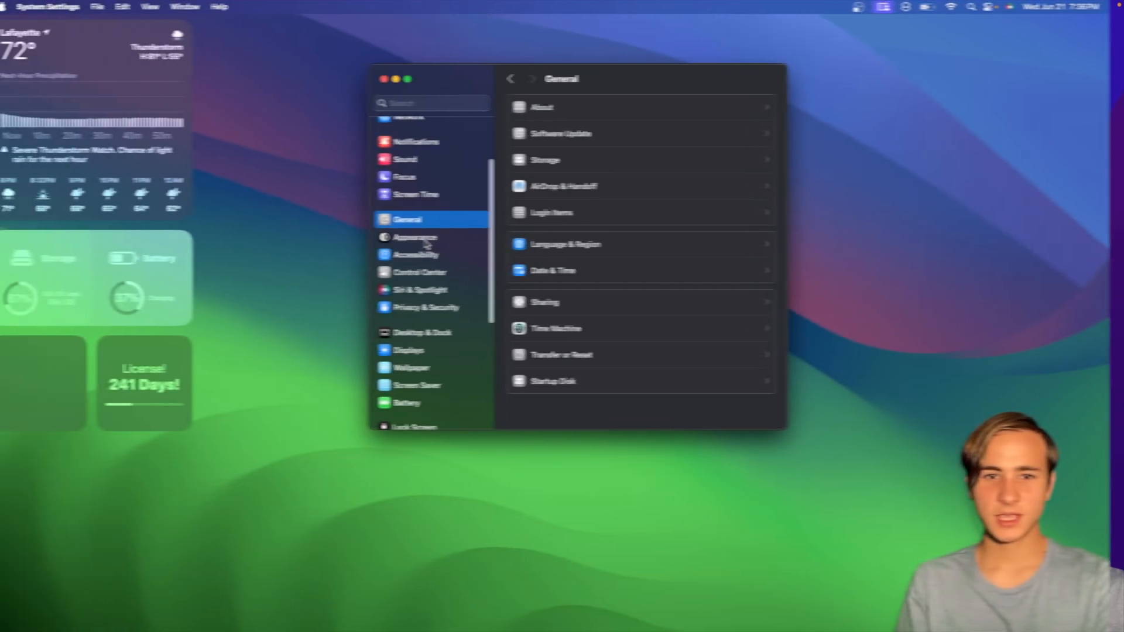
Show the Appearance settings with Dark mode, multicolor accent and medium sidebar icons
click(415, 238)
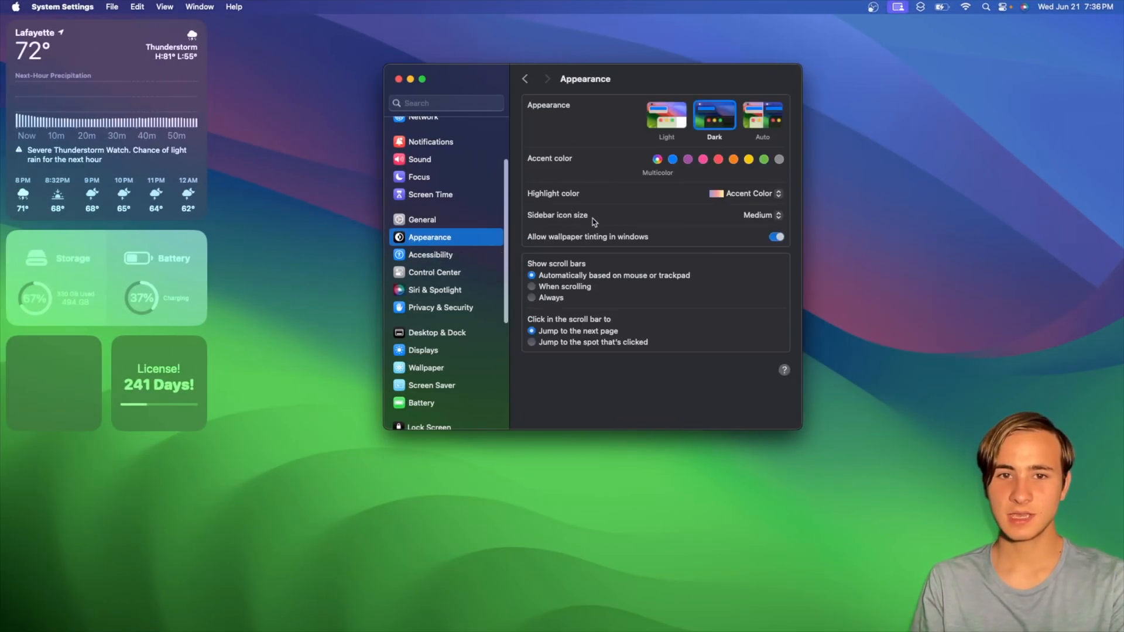
mouse_move(652, 125)
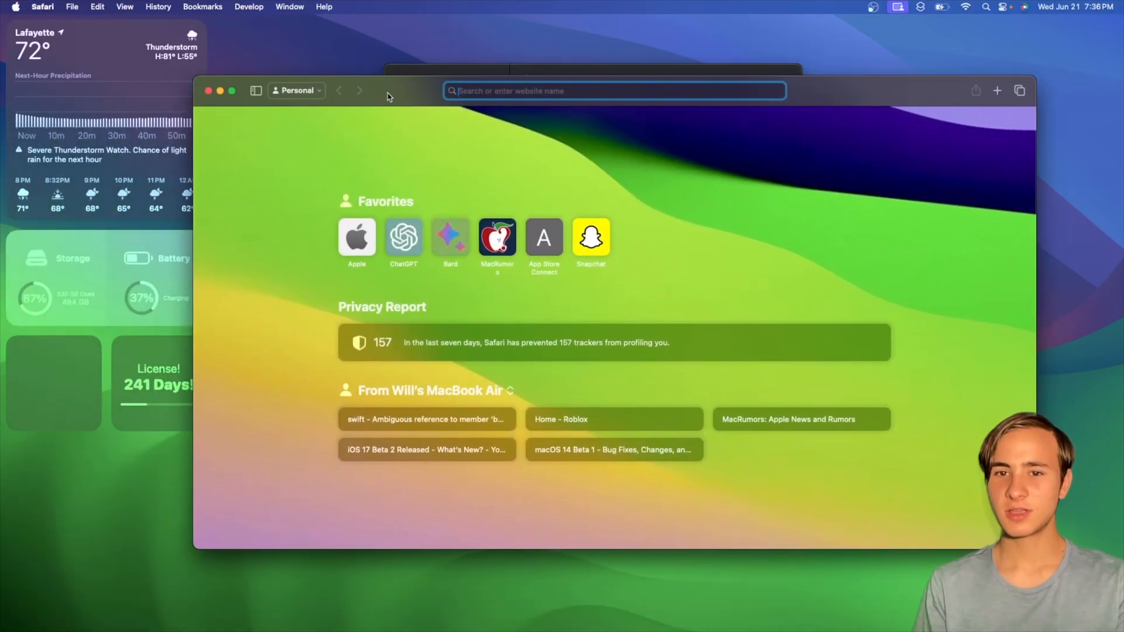
View the Personal profile options, then focus the YouTube profile window with its pink start page
click(296, 90)
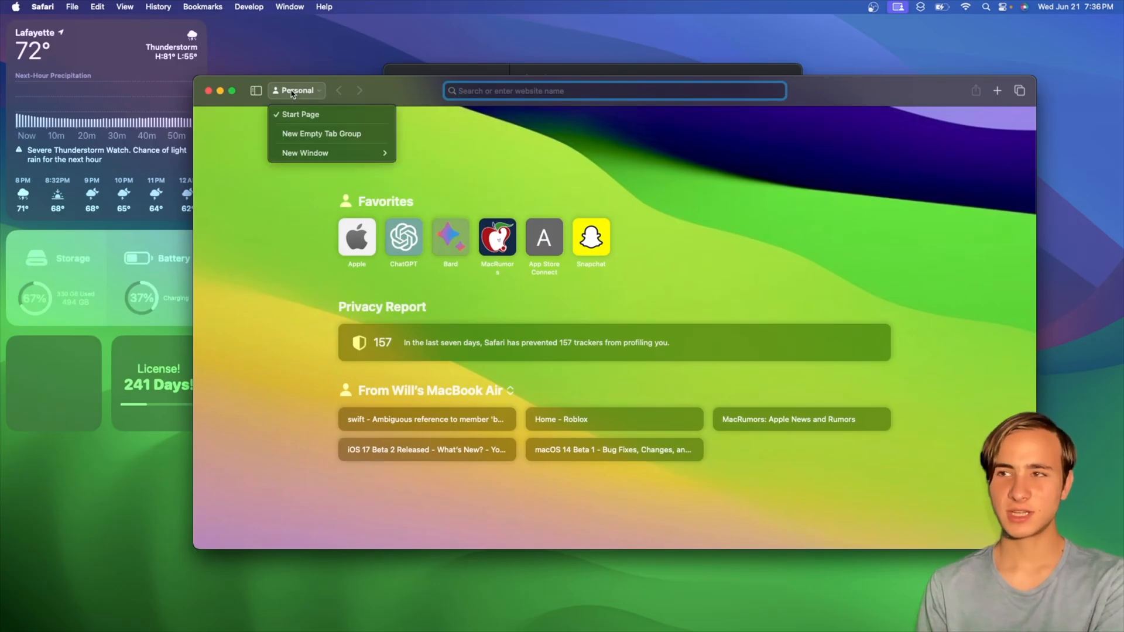
mouse_move(306, 153)
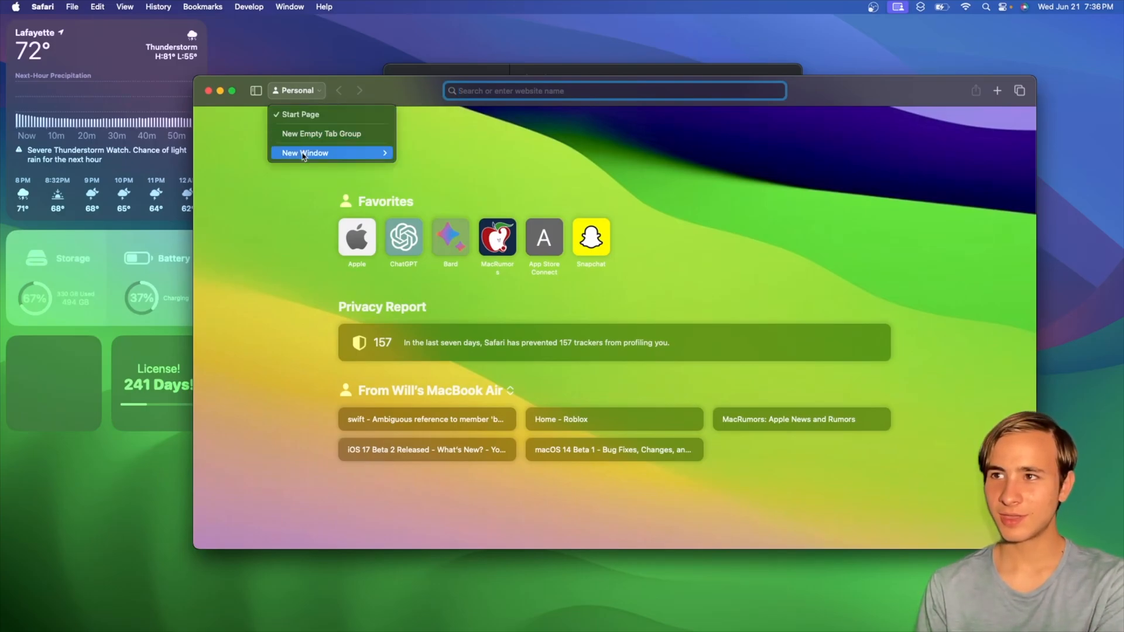
mouse_move(304, 152)
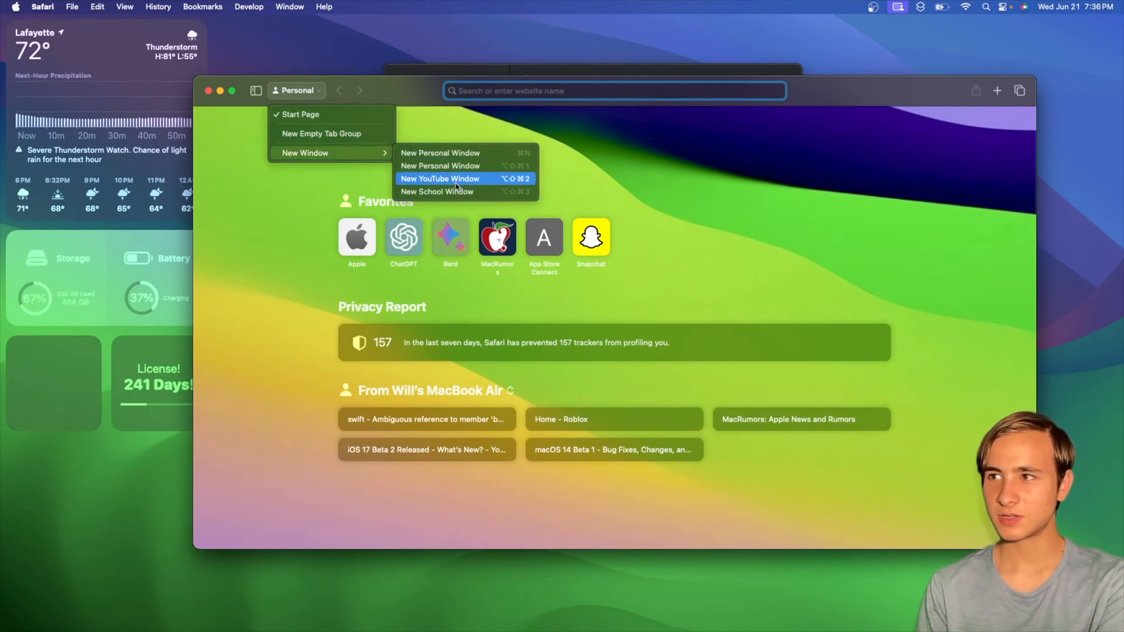
click(440, 178)
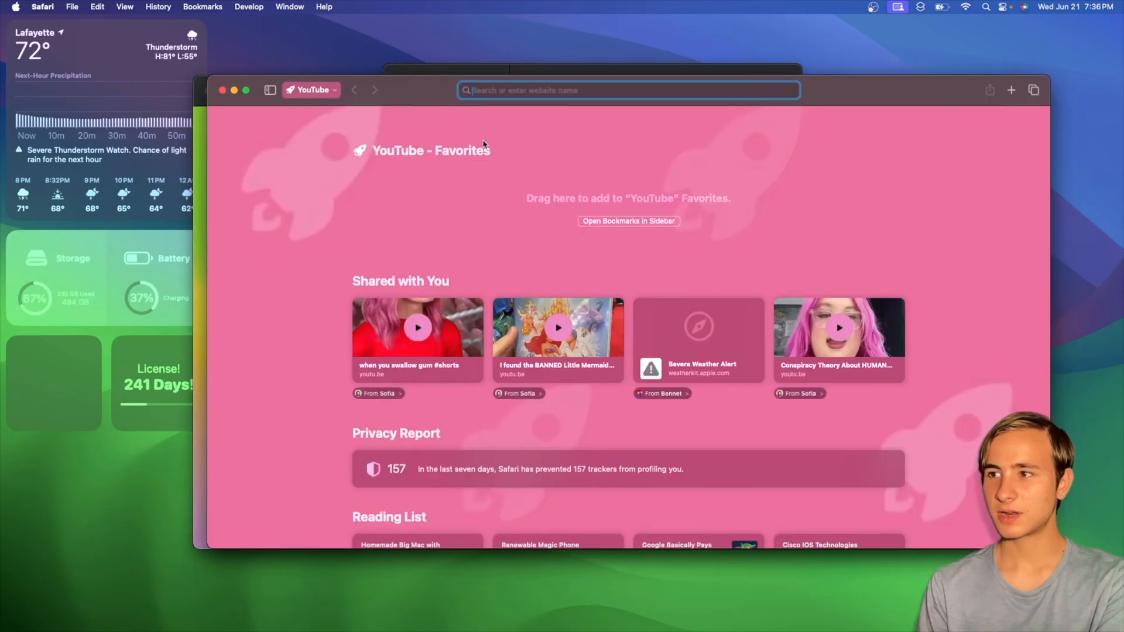
mouse_move(229, 190)
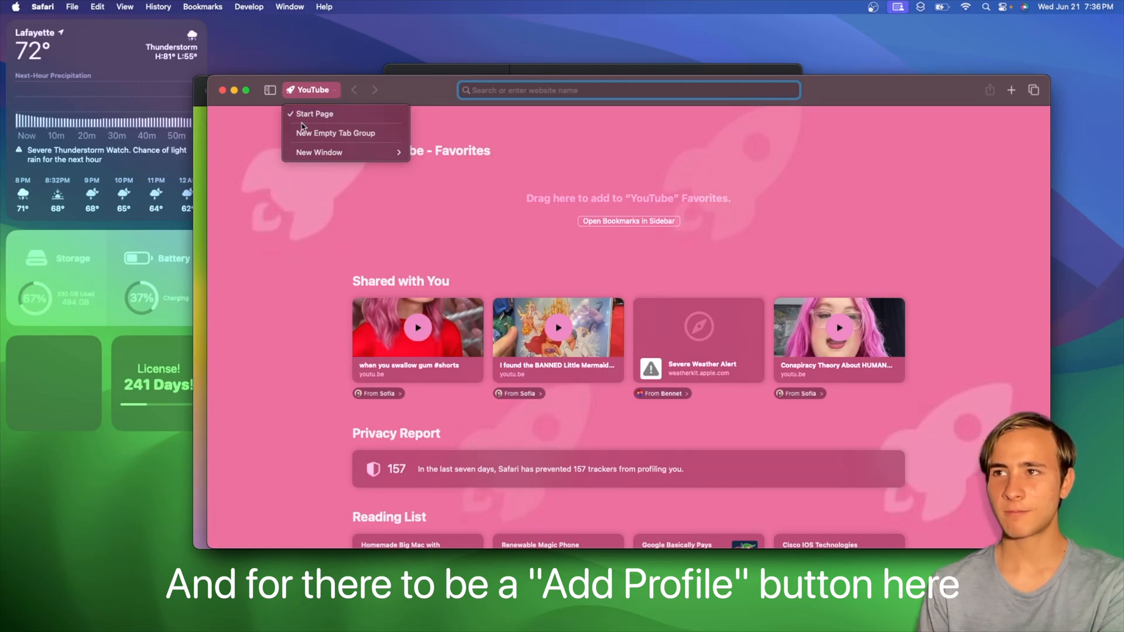
mouse_move(338, 124)
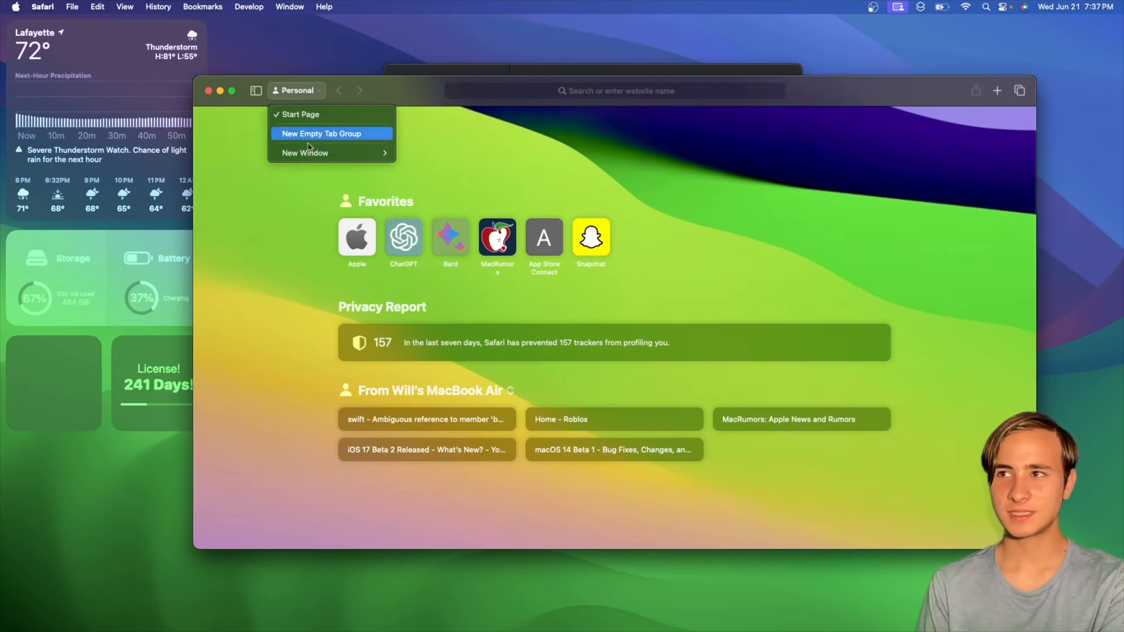
mouse_move(299, 113)
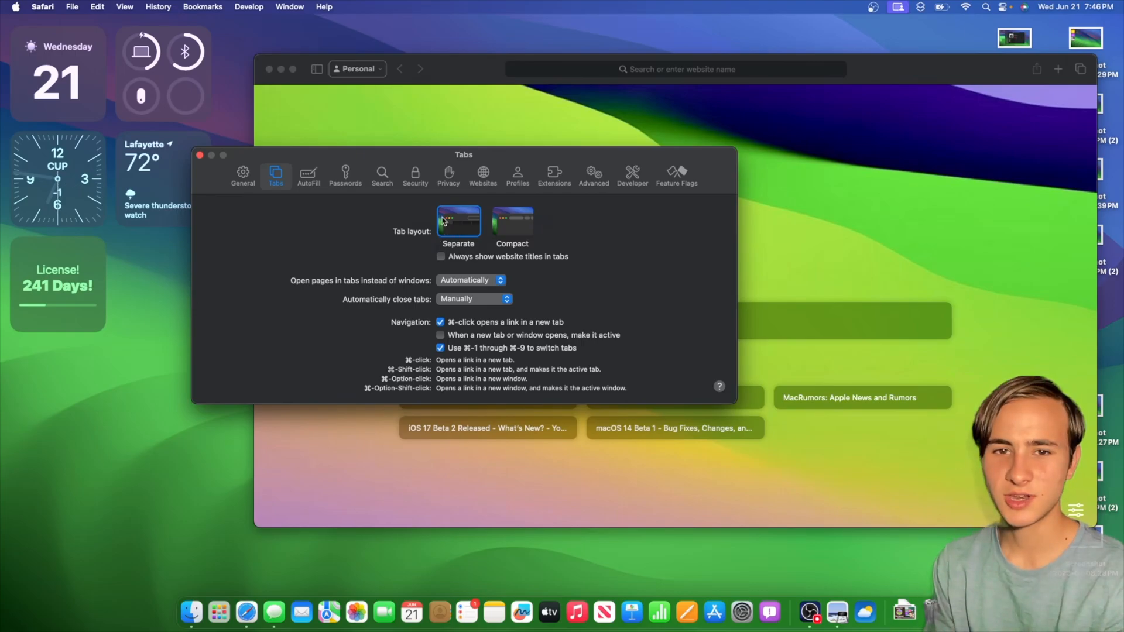
mouse_move(512, 221)
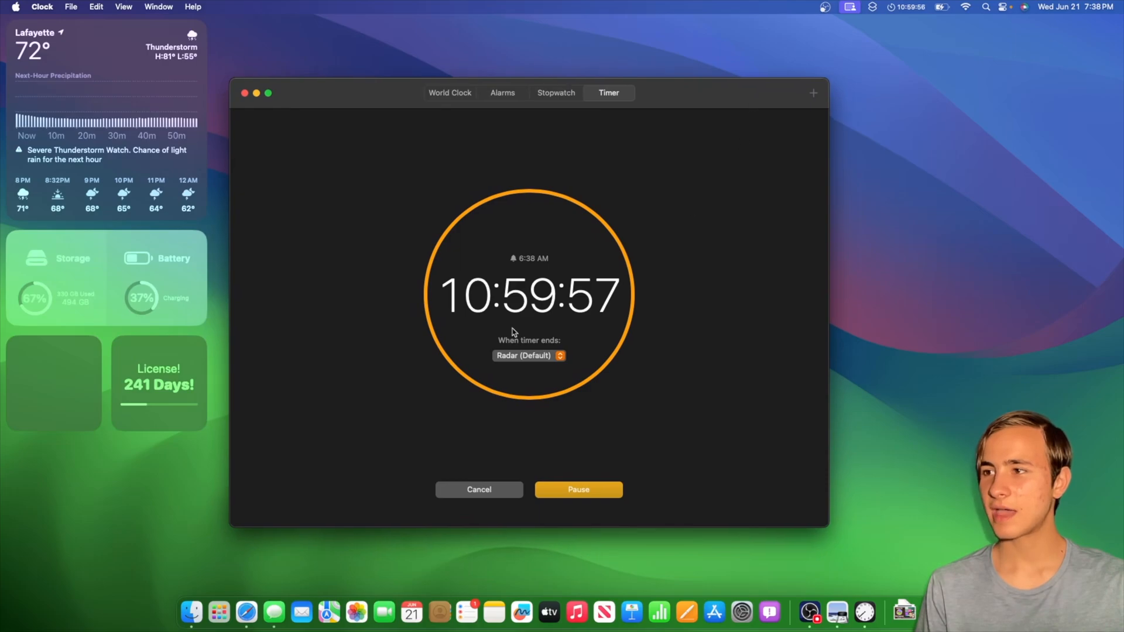
Cancel the eleven-hour timer back to 11:00:00, then view and close About Clock
click(578, 489)
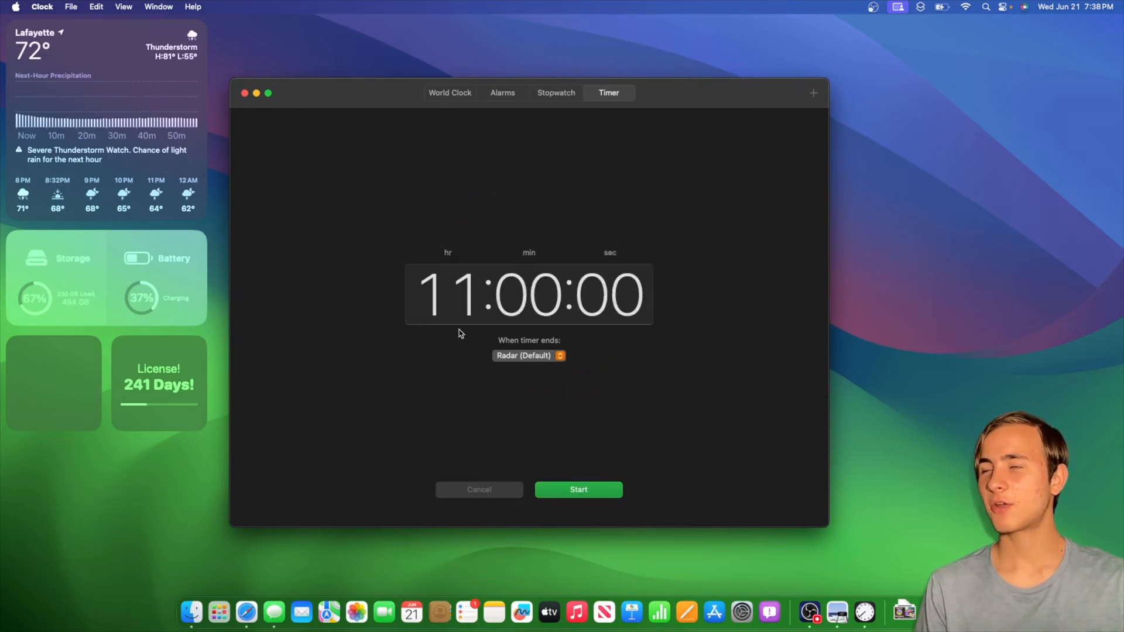
click(41, 7)
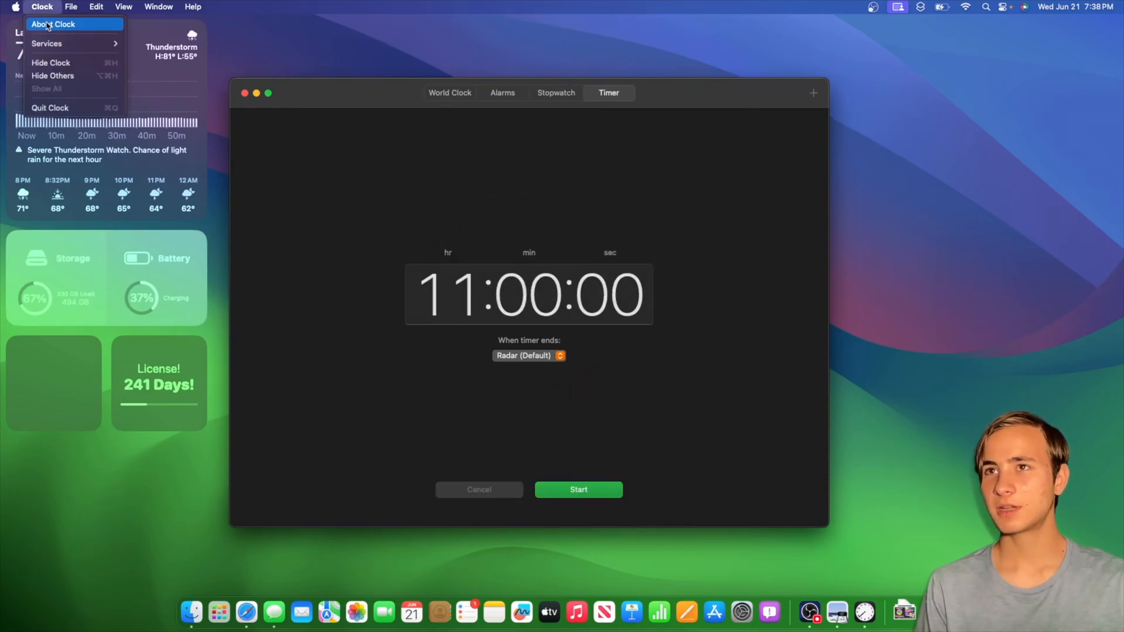
click(54, 23)
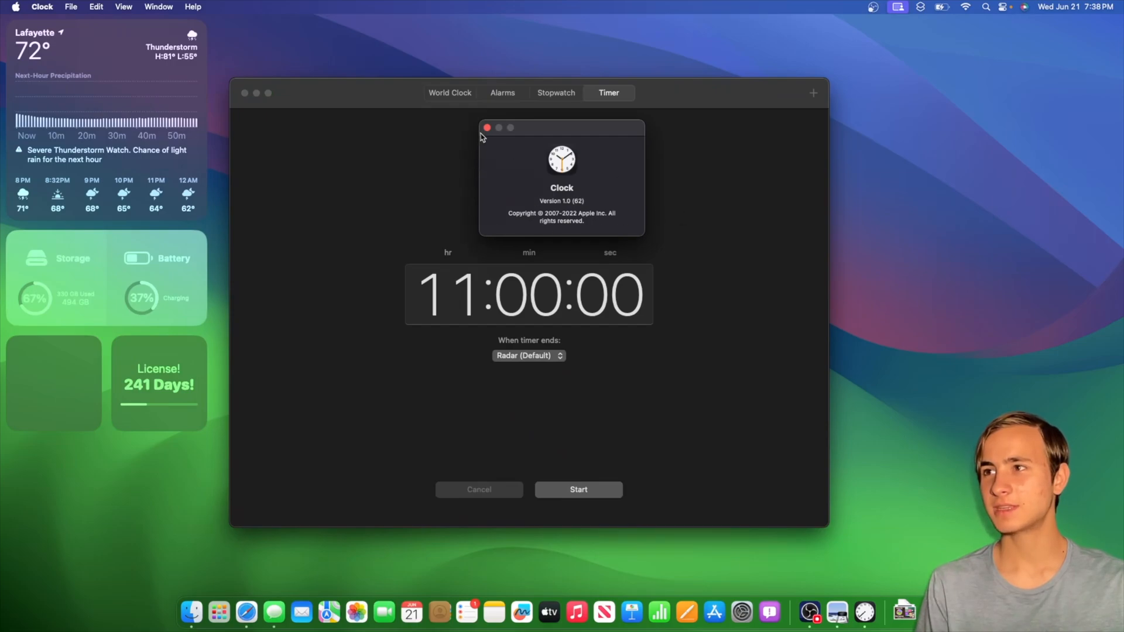
click(487, 128)
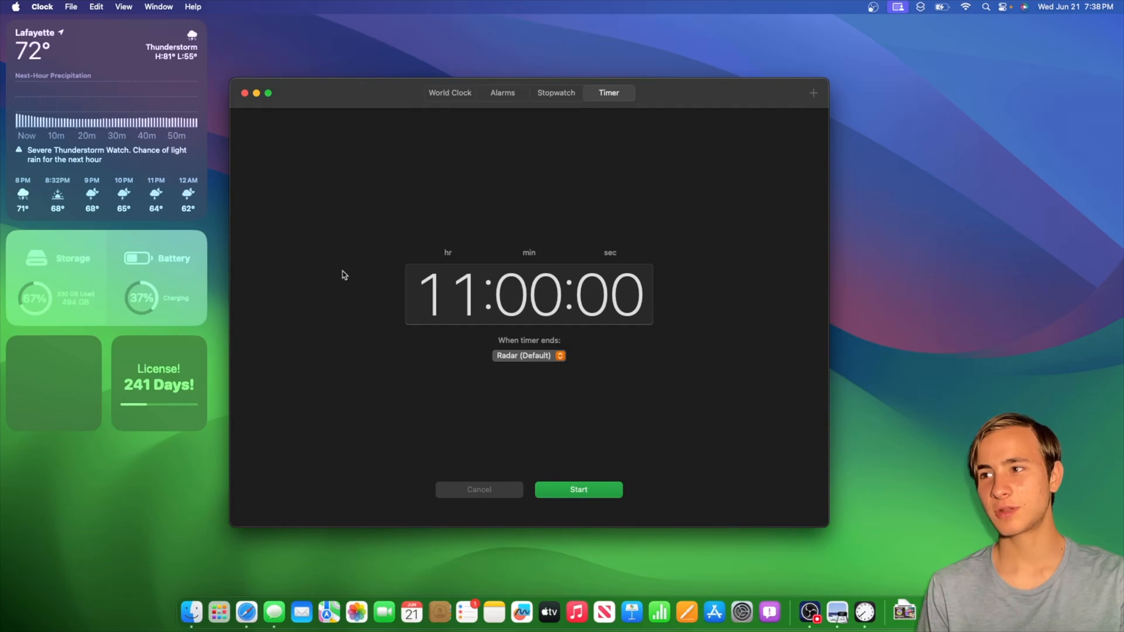
mouse_move(351, 279)
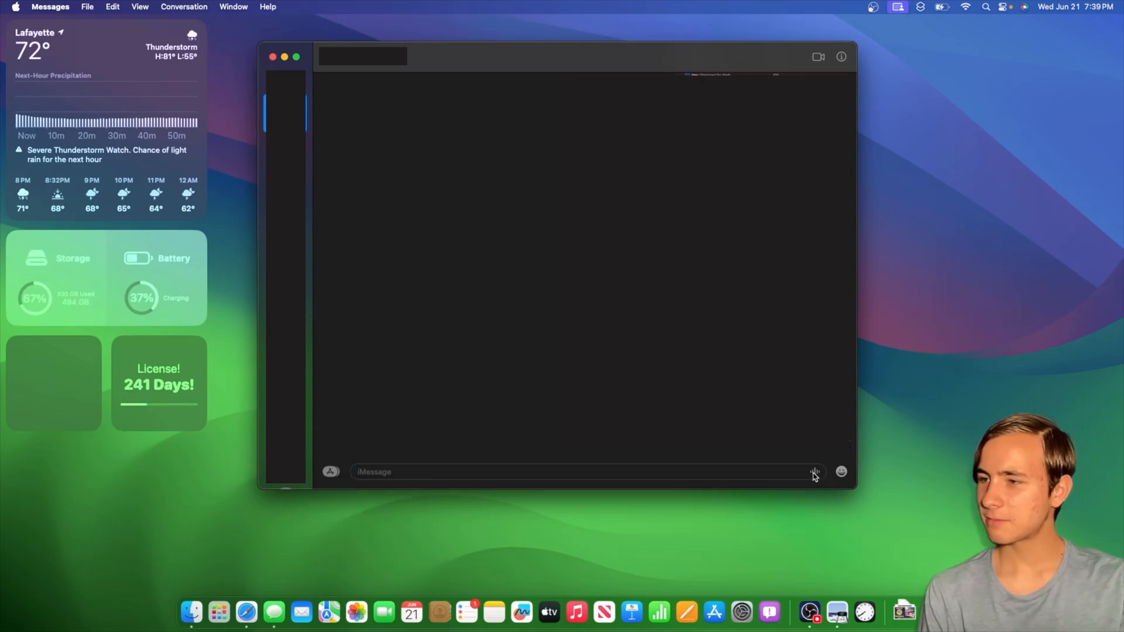
Record a short voice message from the iMessage field and stop the recording
click(814, 472)
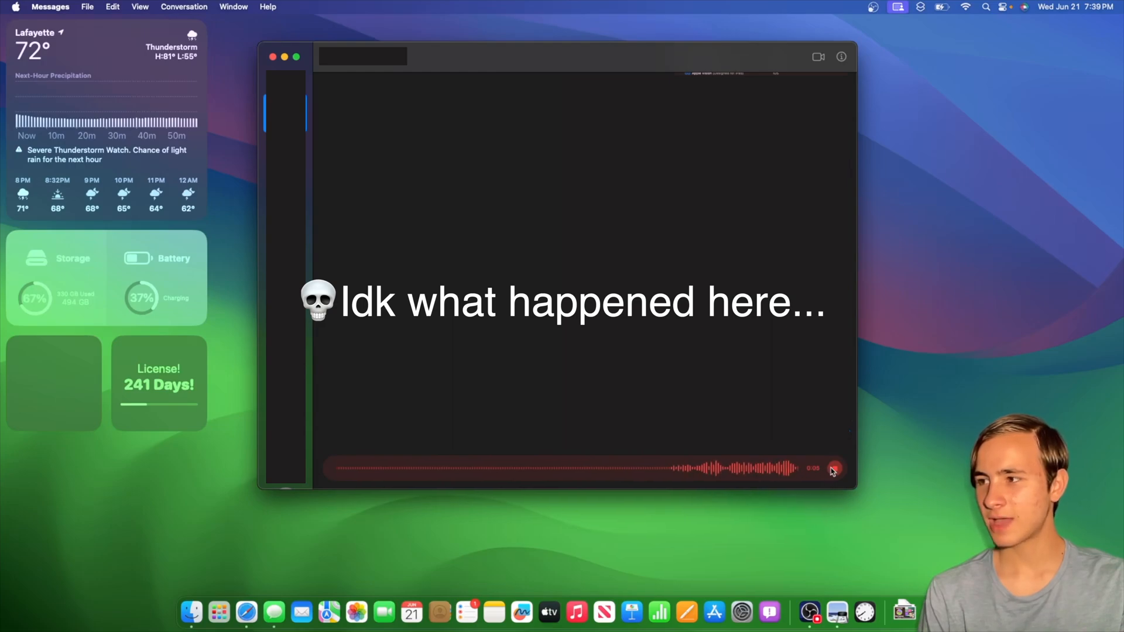
click(834, 469)
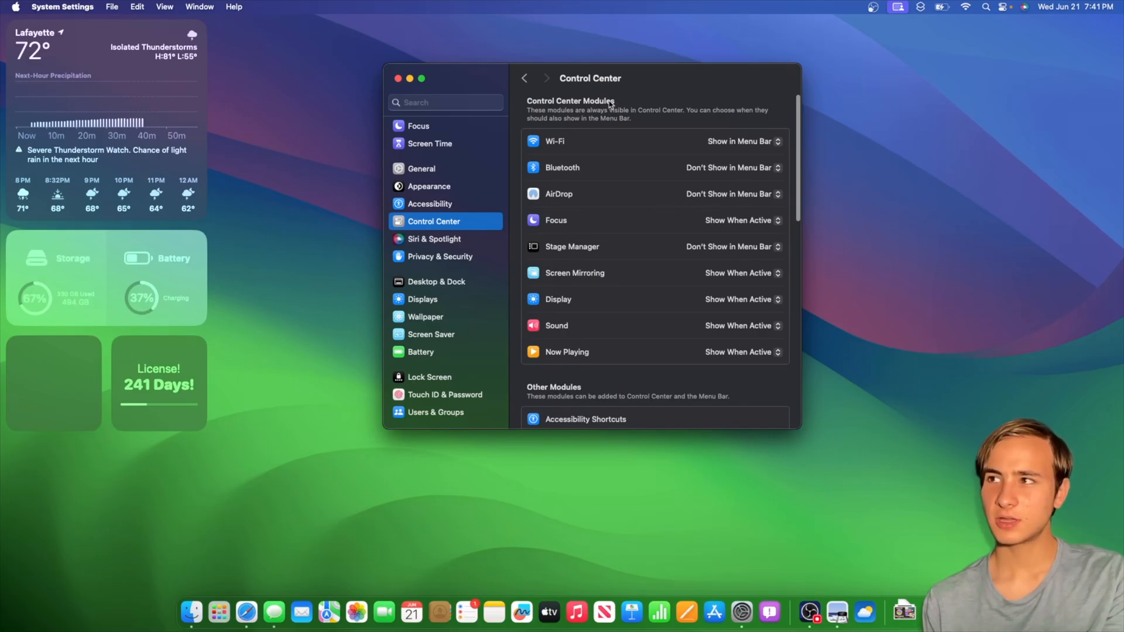
Scroll through the Control Center module list and its menu bar options
scroll(down, 3)
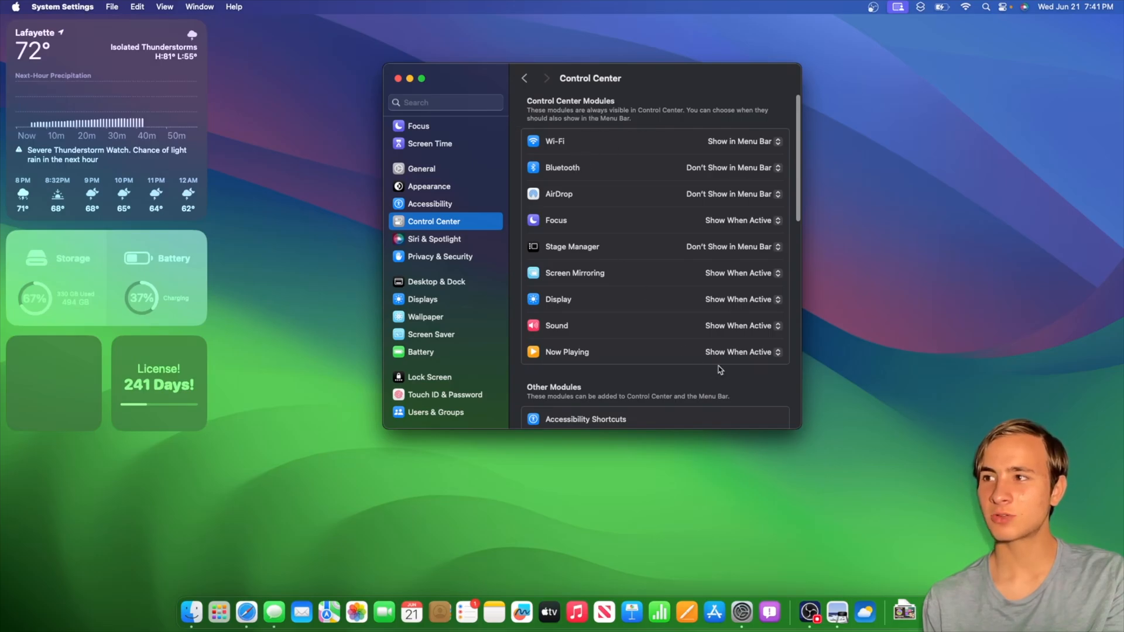
click(731, 193)
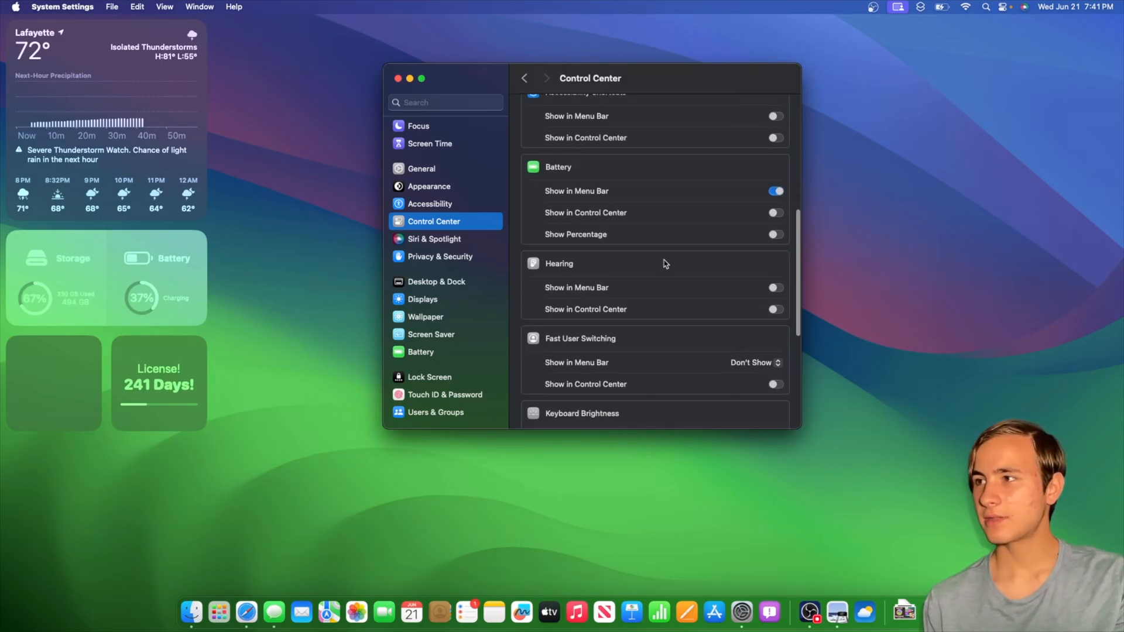
scroll(down, 3)
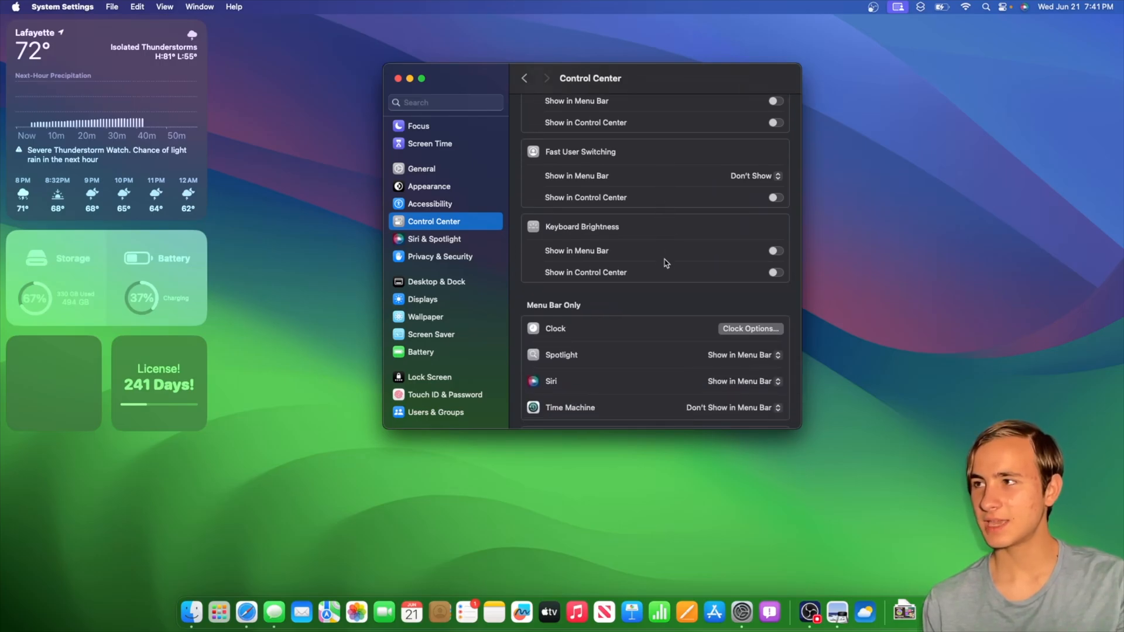
scroll(down, 3)
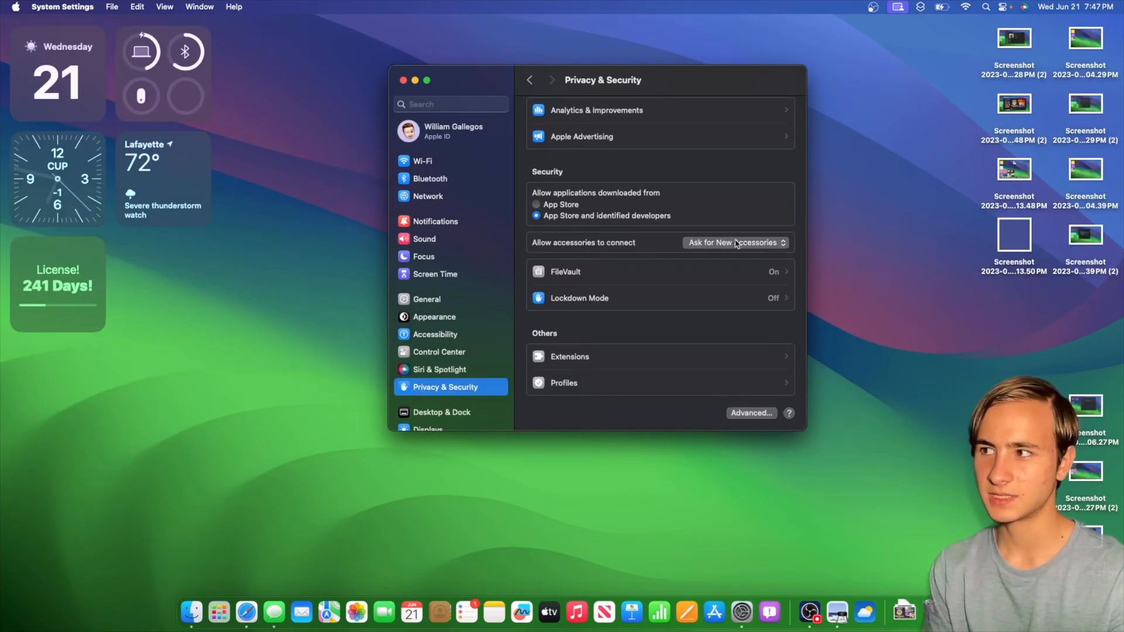
Show the 'Allow accessories to connect' choices with Ask for New Accessories checked
click(733, 243)
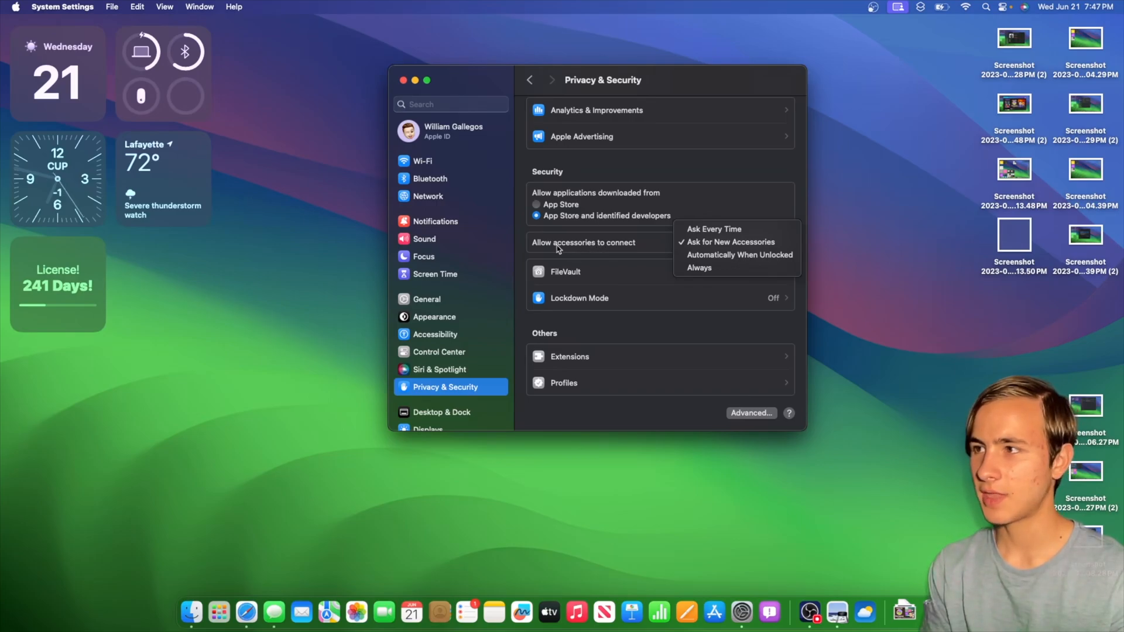
mouse_move(713, 228)
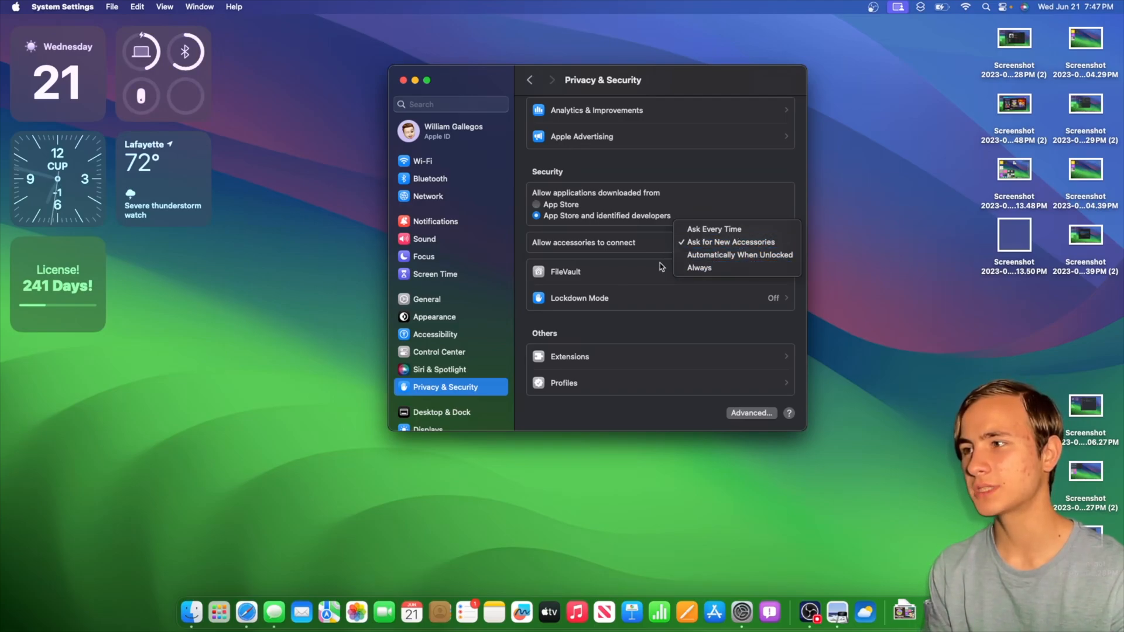
mouse_move(736, 267)
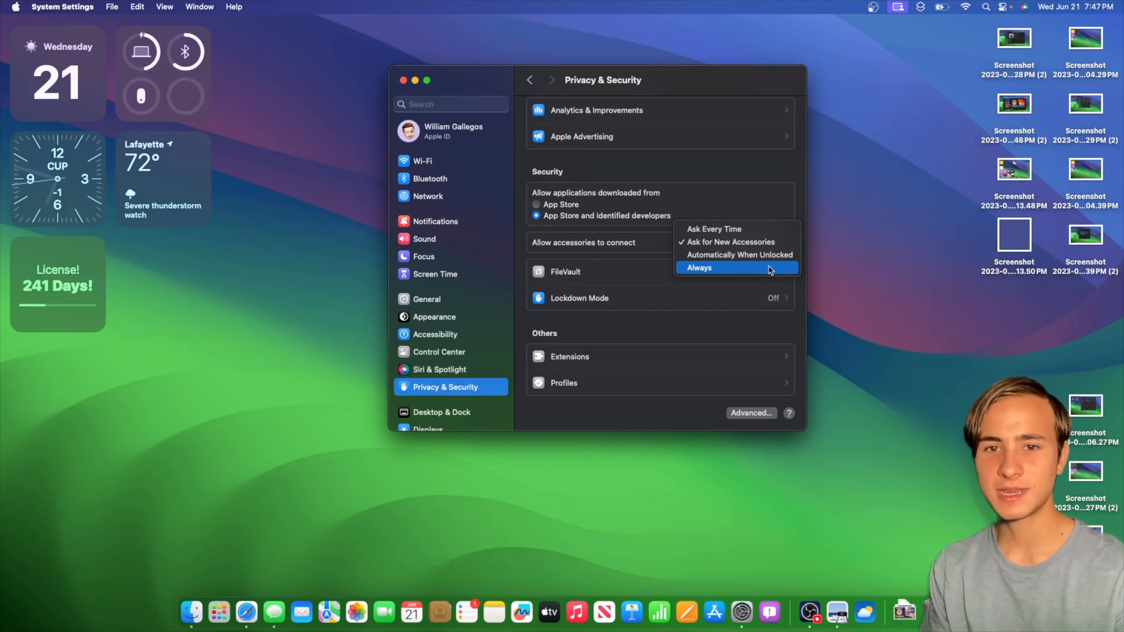
mouse_move(609, 234)
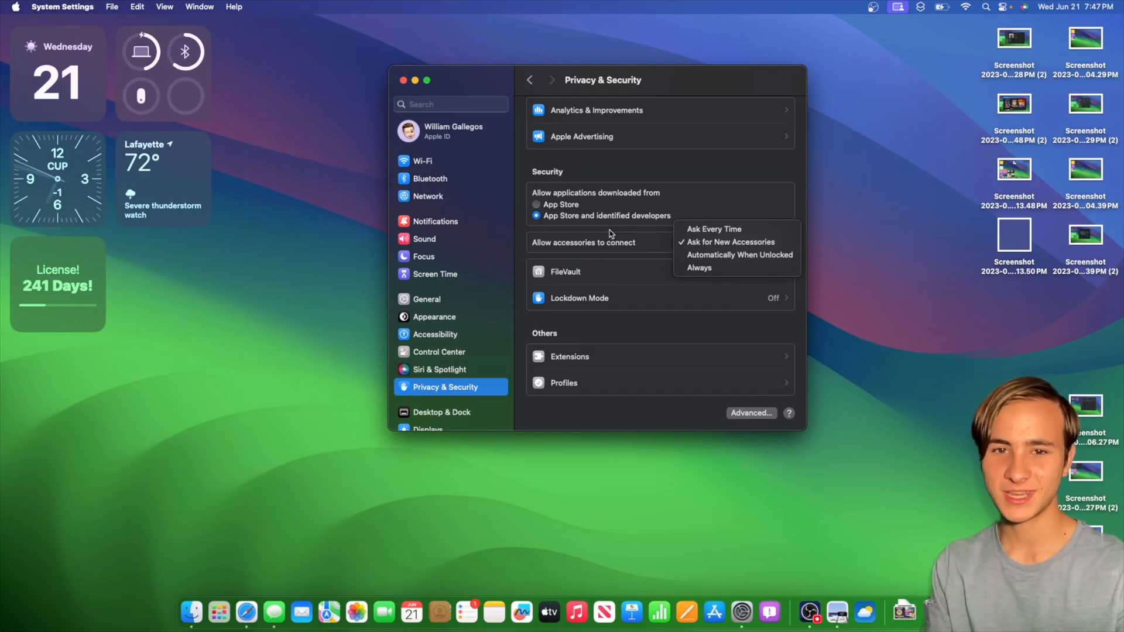
Close System Settings to reveal the desktop with its full-colour widgets
click(413, 80)
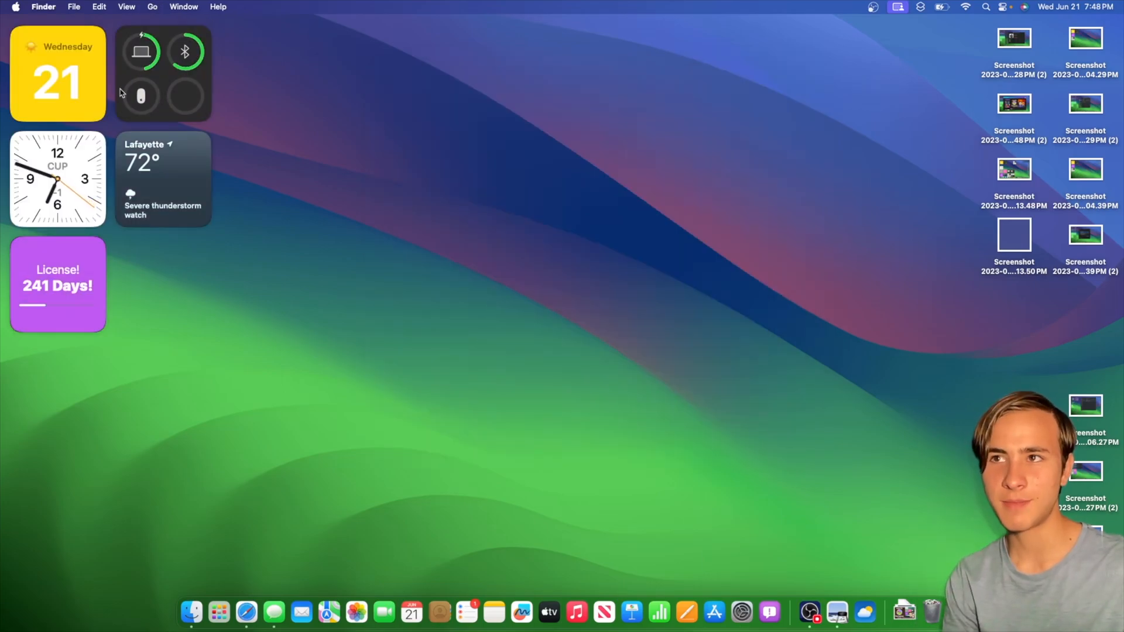
mouse_move(184, 66)
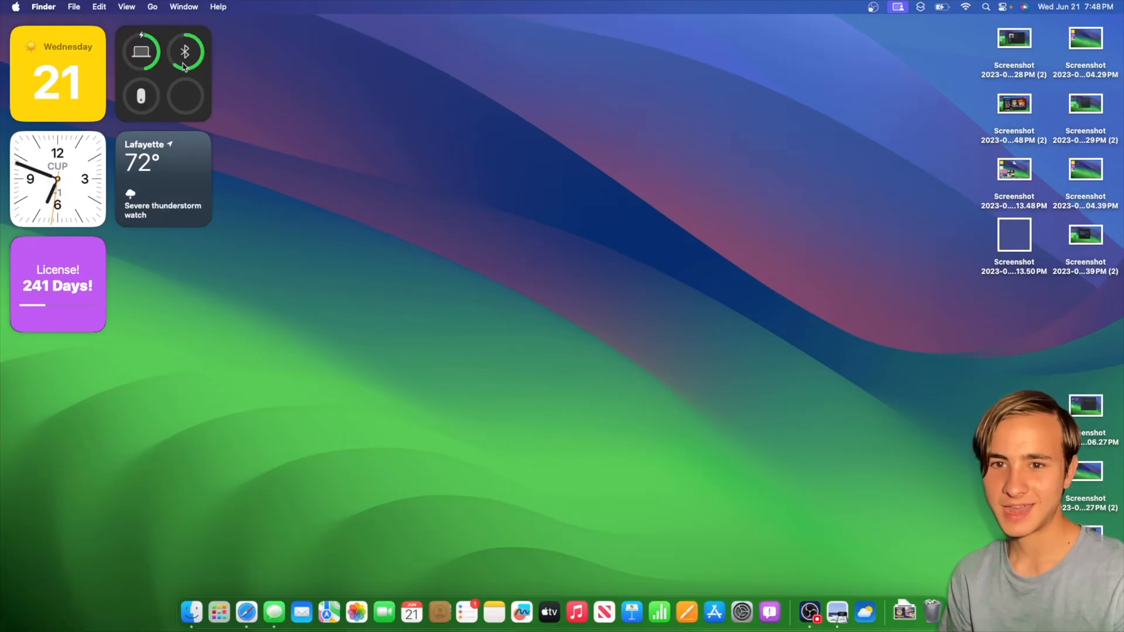
mouse_move(178, 34)
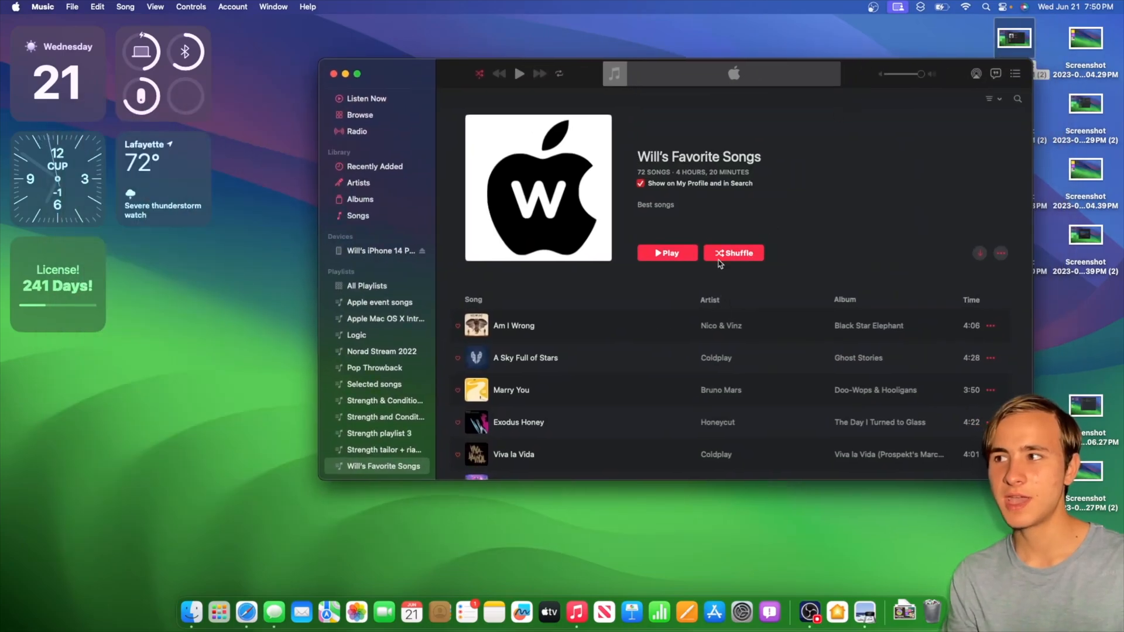
mouse_move(749, 271)
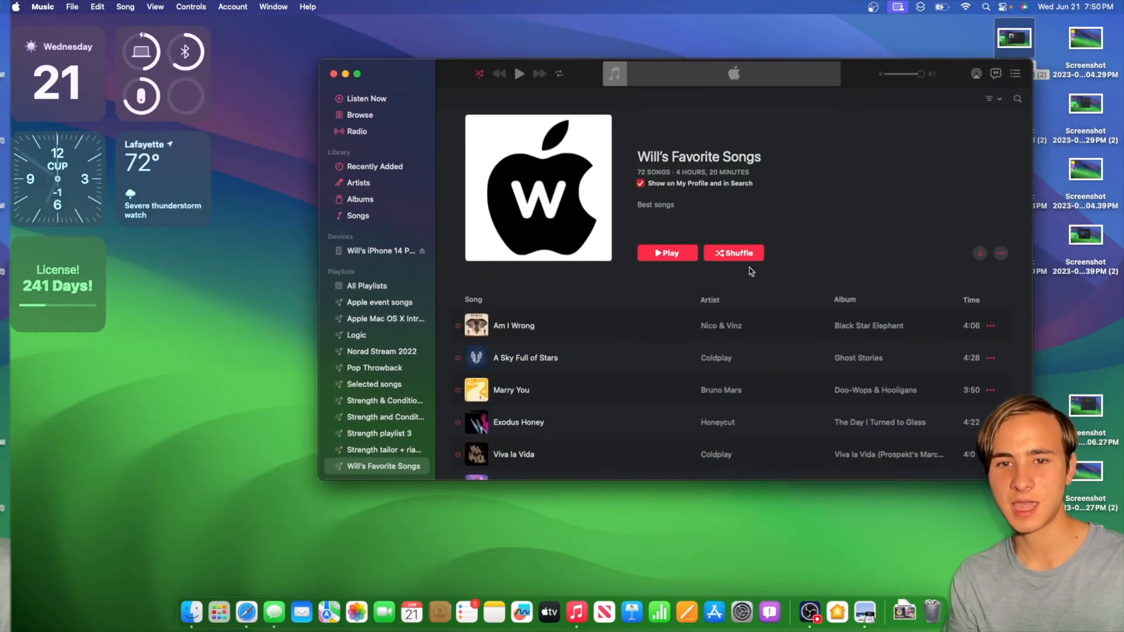